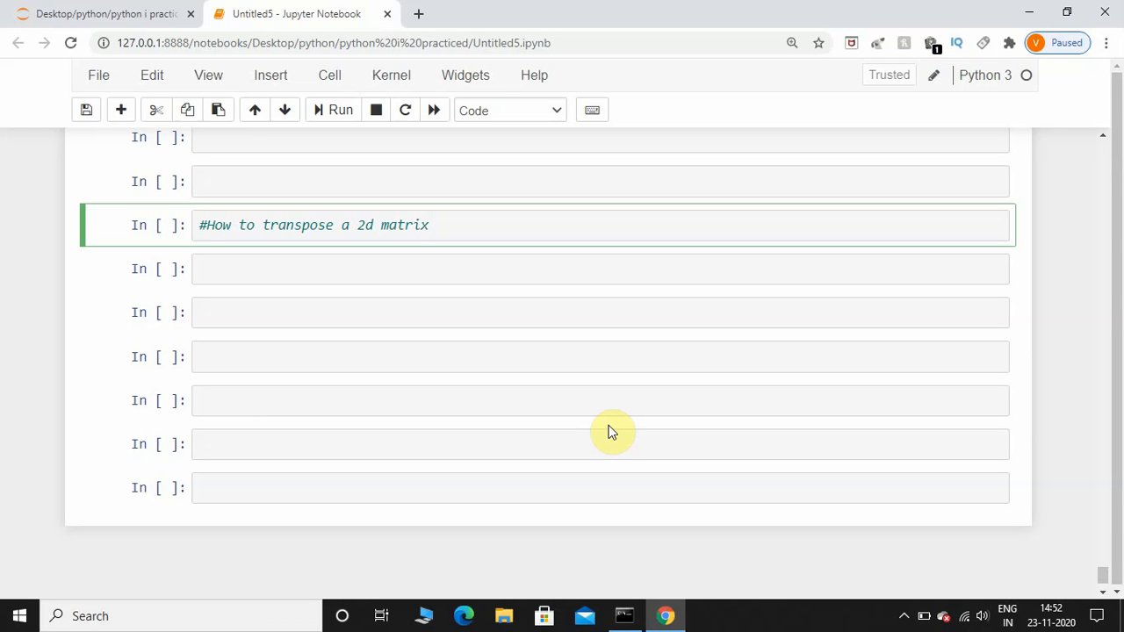
Write the line import numpy as np two lines below the transpose comment.
{"action": "left_click", "coordinate": [428, 225]}
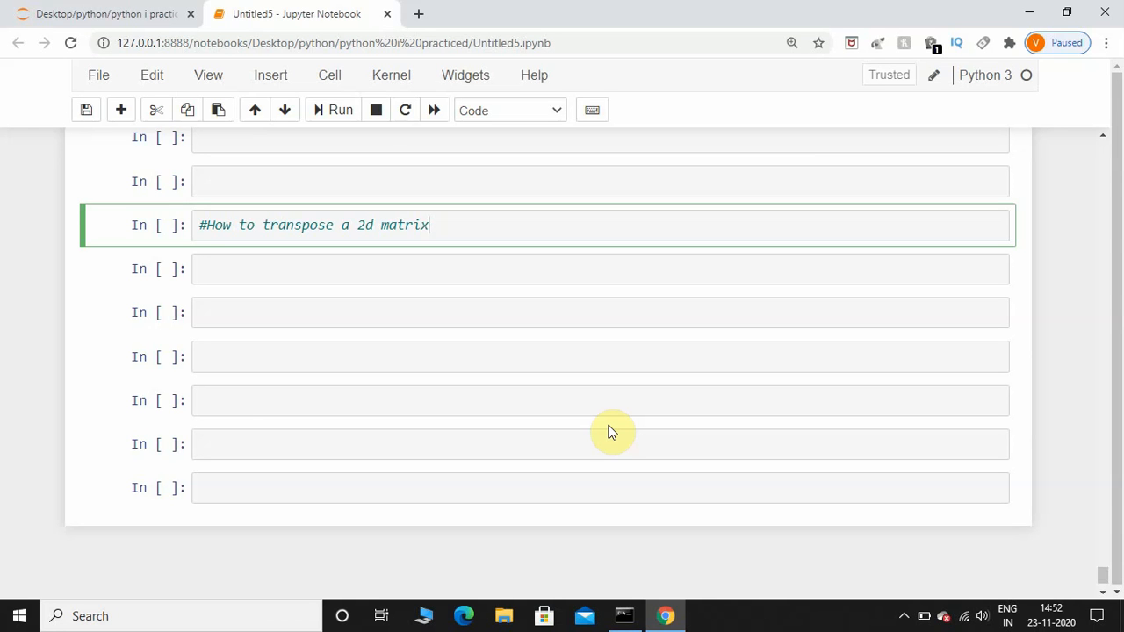
{"action": "mouse_move", "coordinate": [490, 225]}
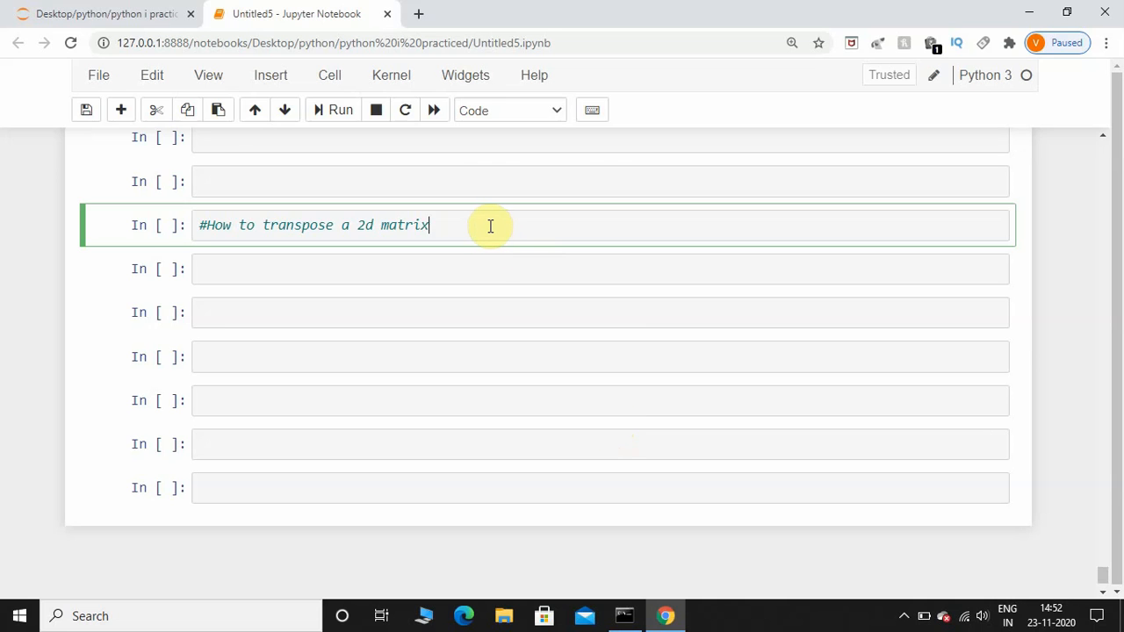
{"action": "key", "text": "enter"}
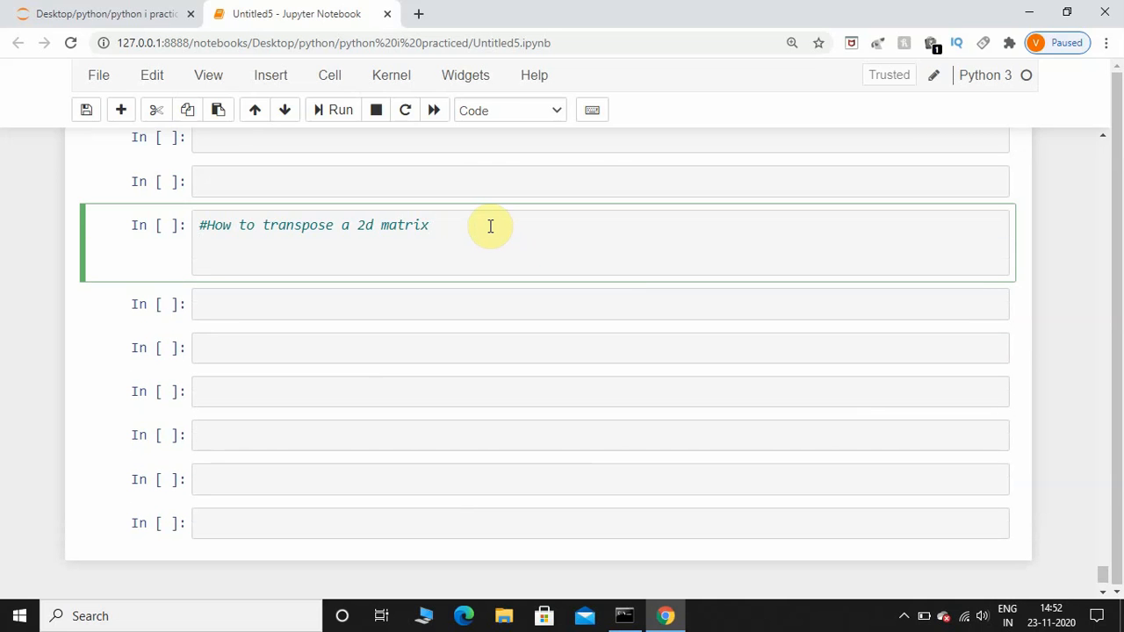
{"action": "key", "text": "enter"}
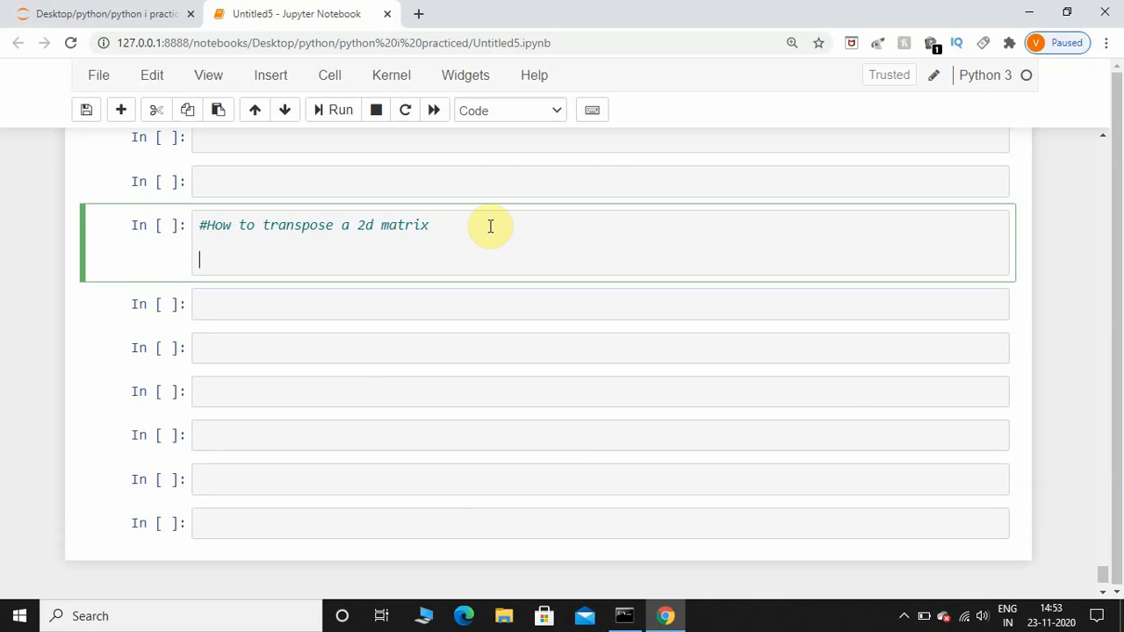
{"action": "type", "text": "import"}
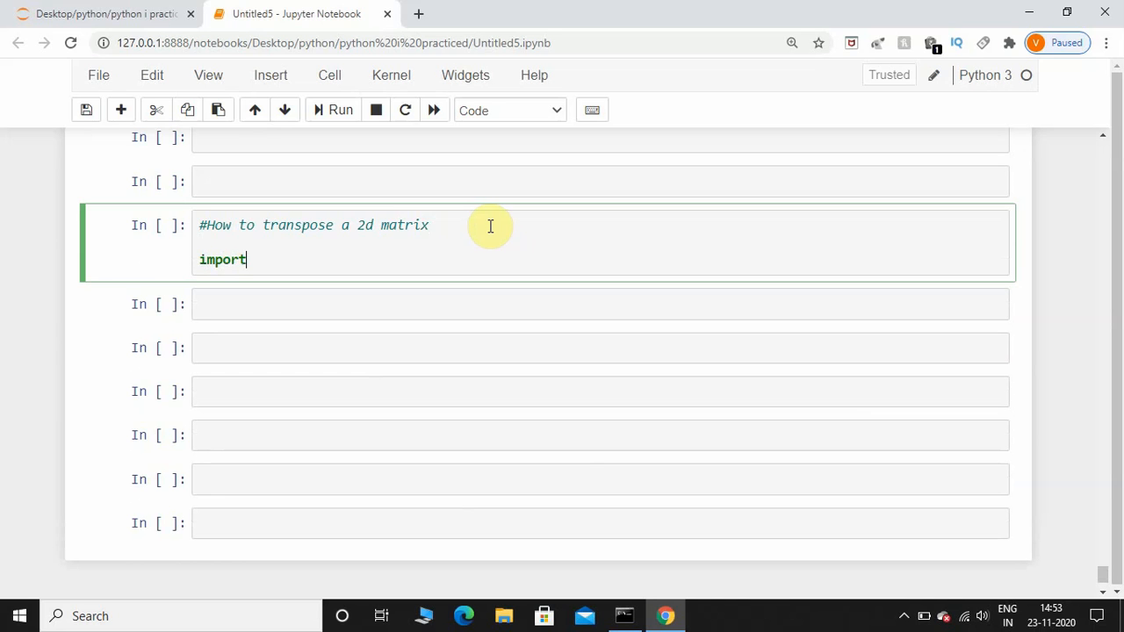
{"action": "type", "text": "numpy"}
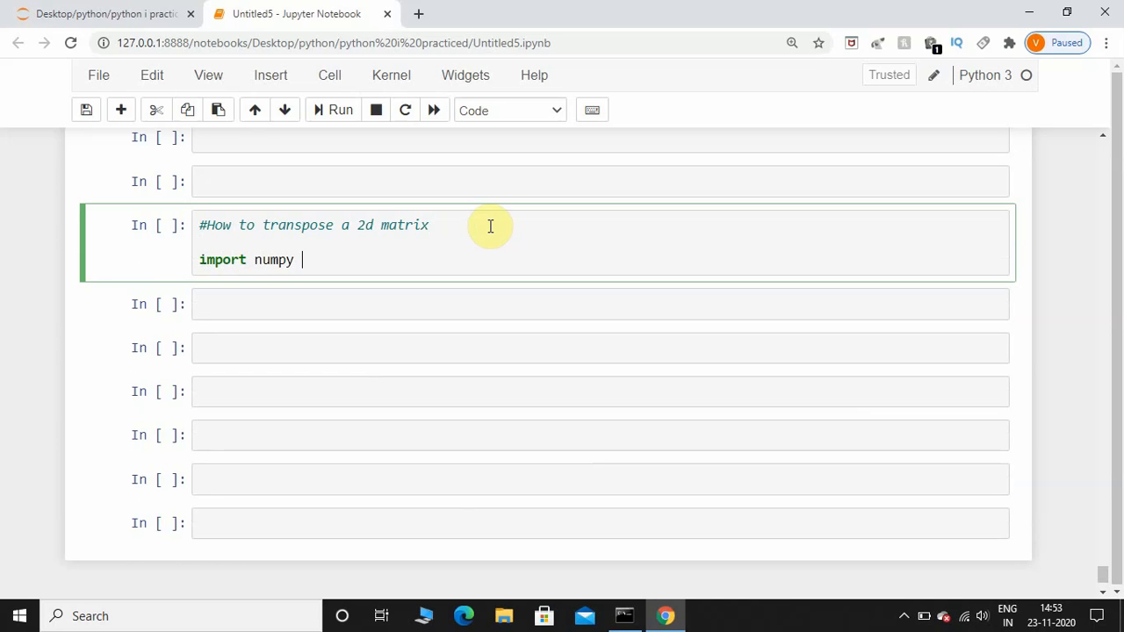
{"action": "type", "text": "as np"}
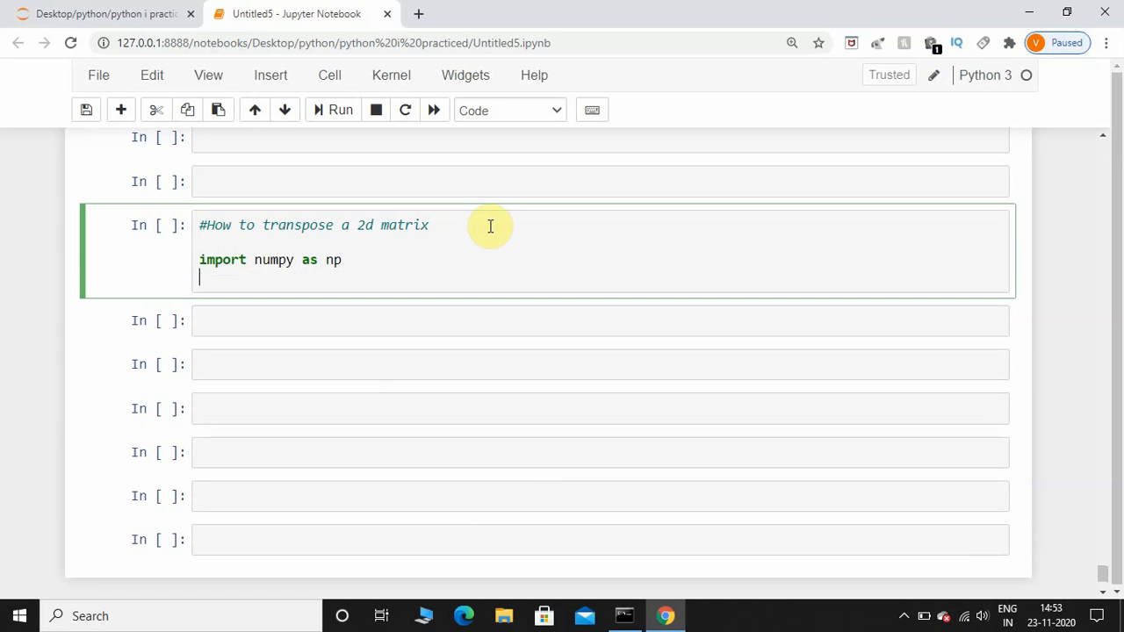
{"action": "key", "text": "backspace"}
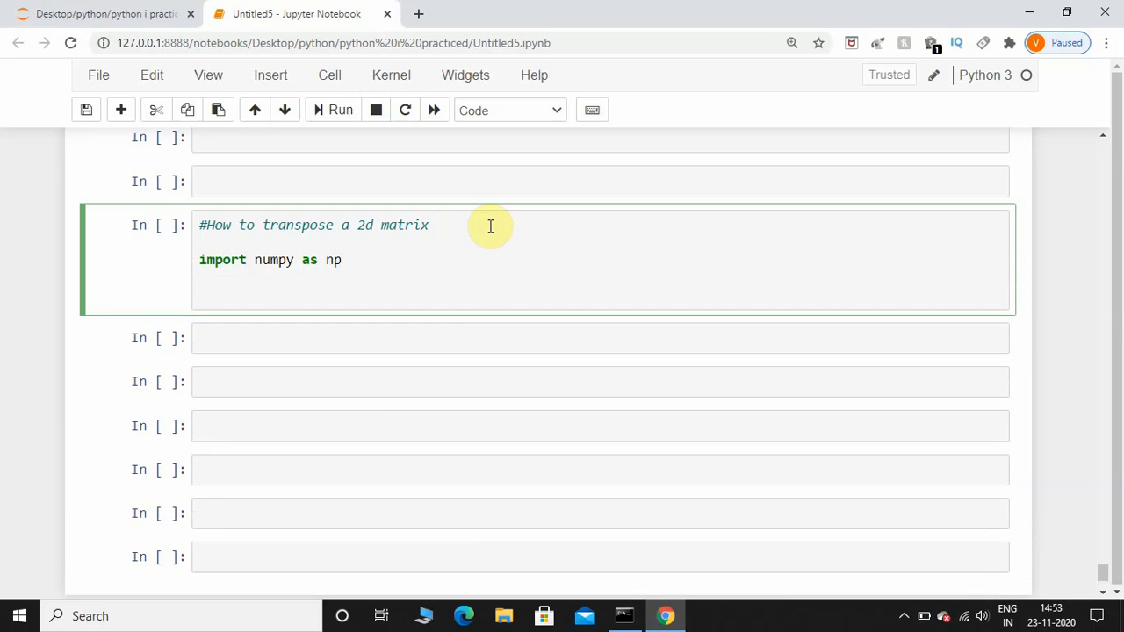
Write list_2d = [[1,2,3],[4,5,6]] and start the next line.
{"action": "type", "text": "list_"}
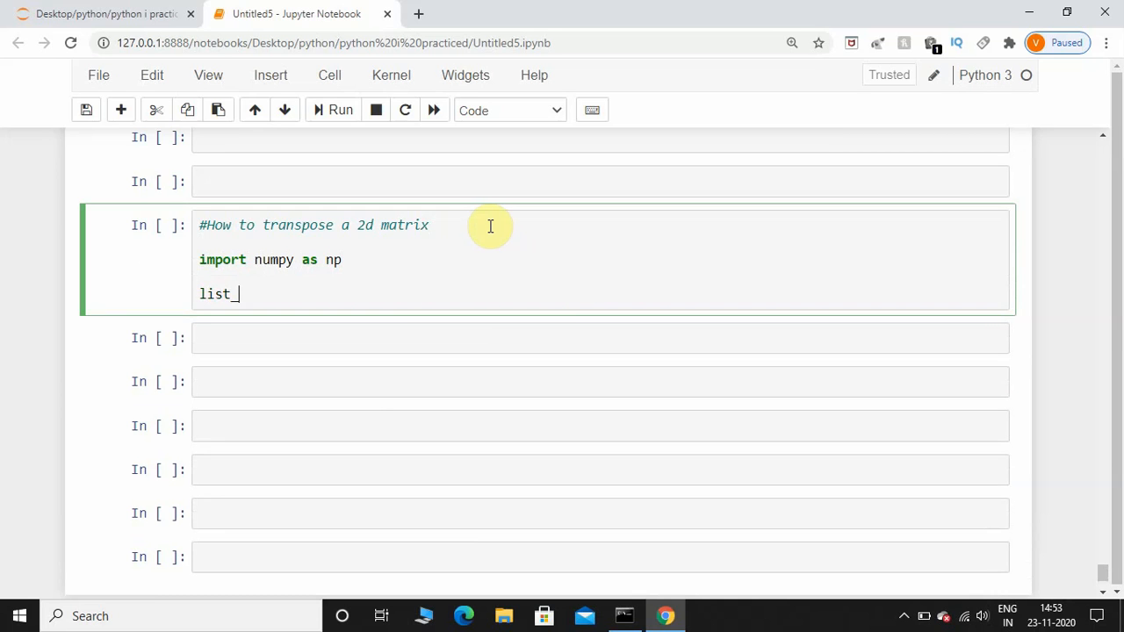
{"action": "type", "text": "2d ="}
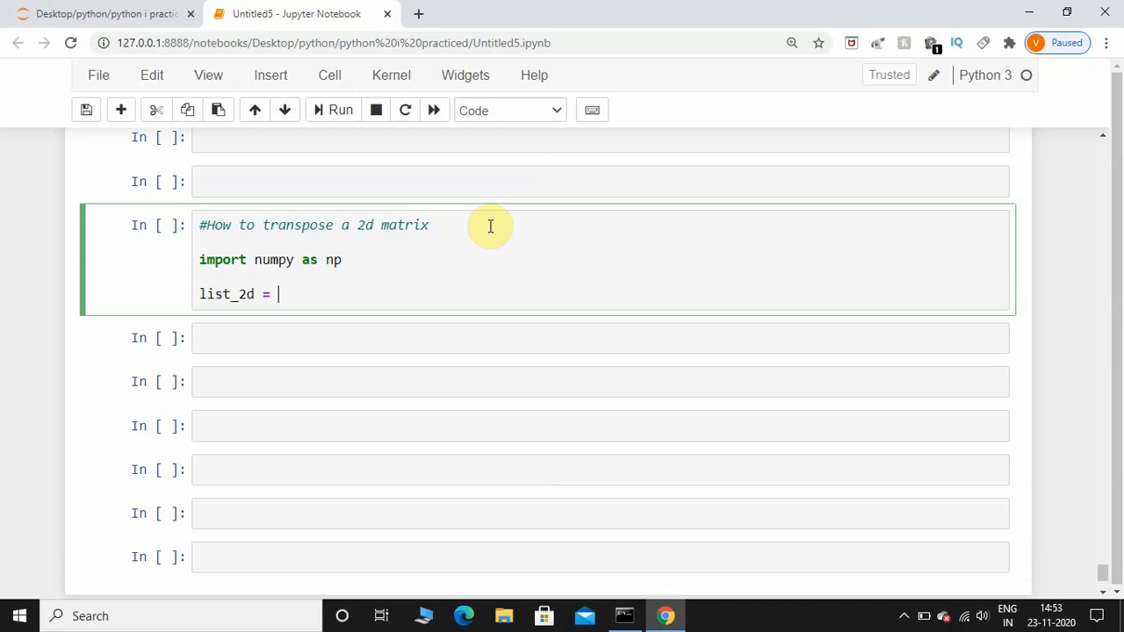
{"action": "type", "text": "[[1]]"}
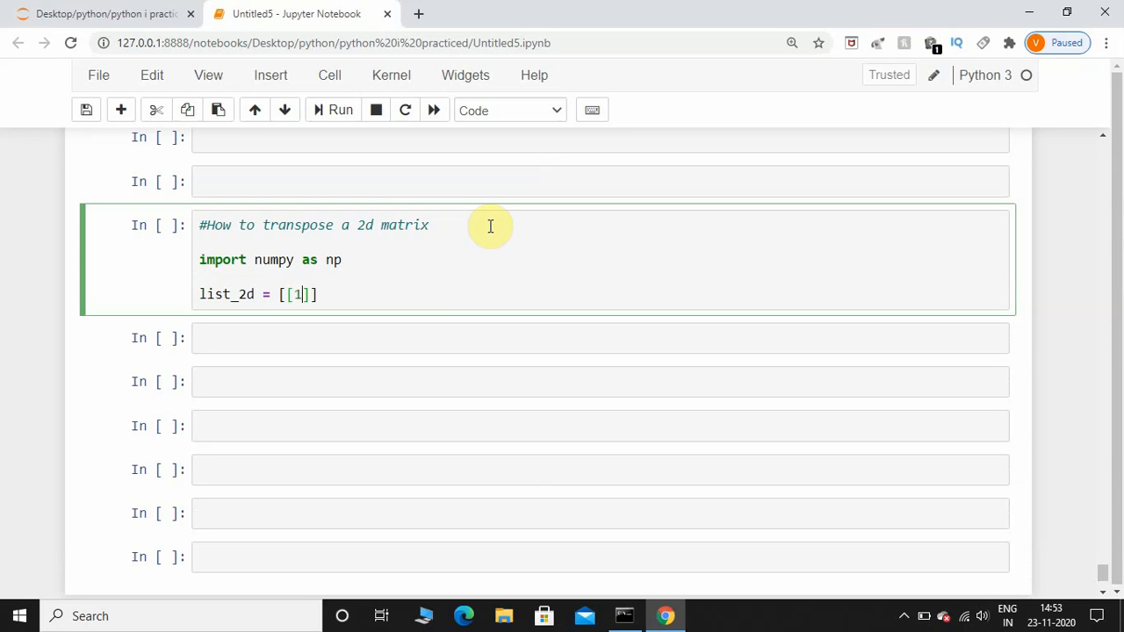
{"action": "type", "text": ",2"}
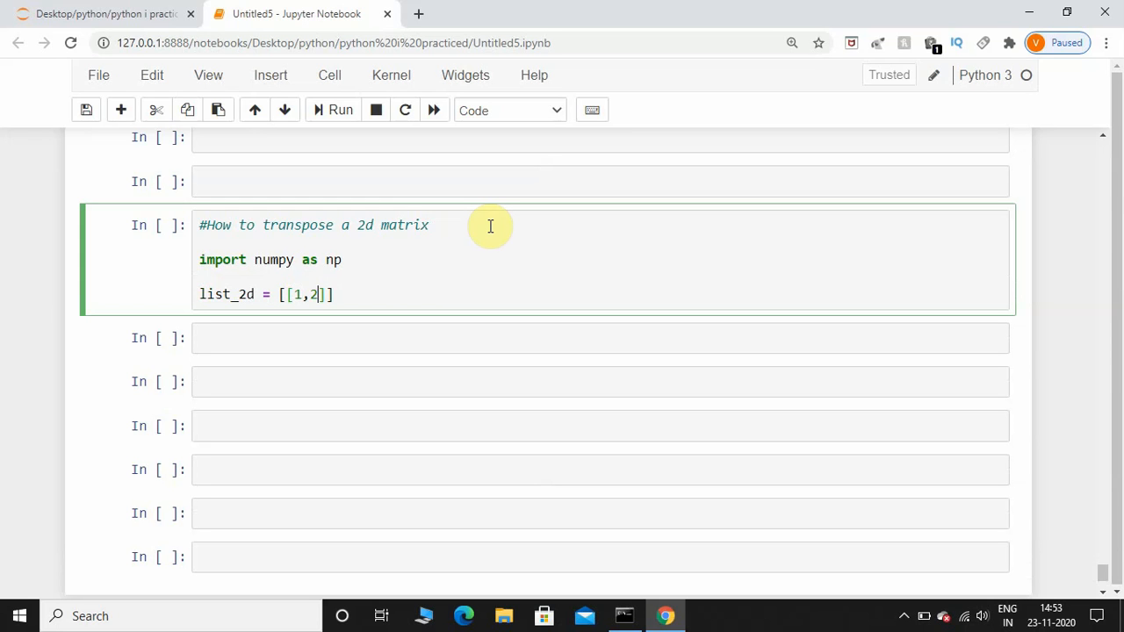
{"action": "type", "text": ",3"}
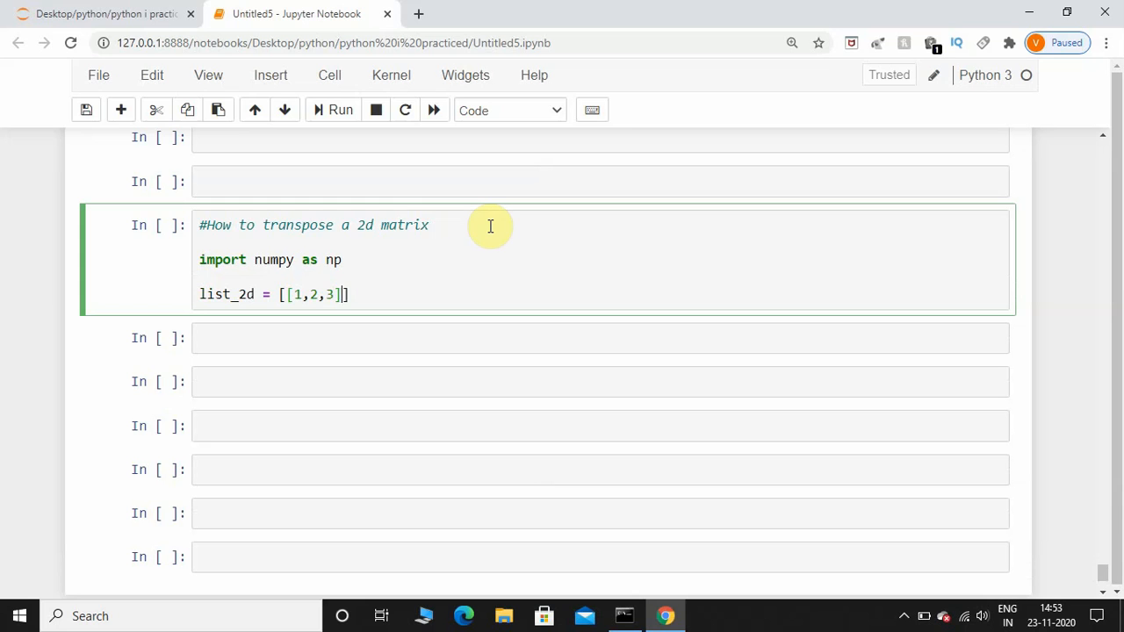
{"action": "type", "text": ",[]"}
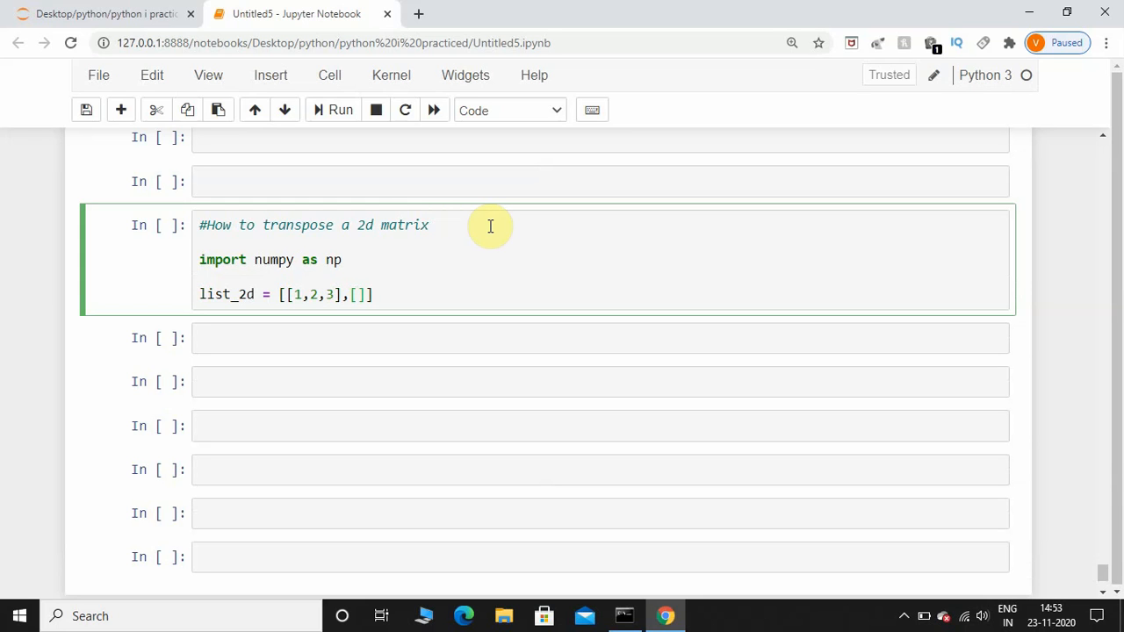
{"action": "type", "text": "4,5,"}
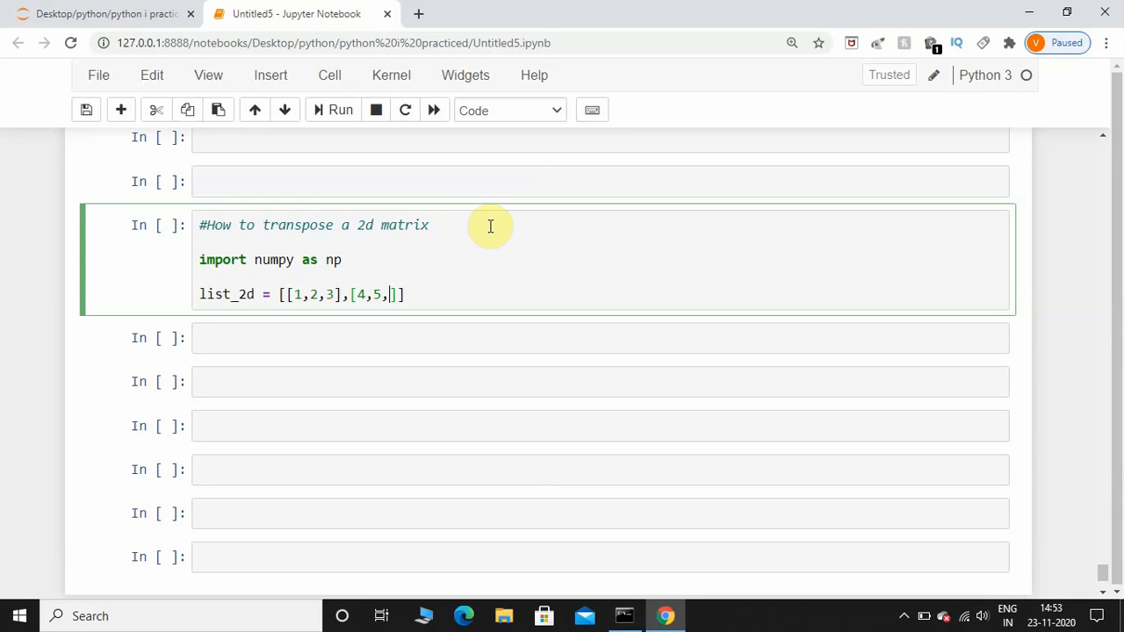
{"action": "type", "text": "6"}
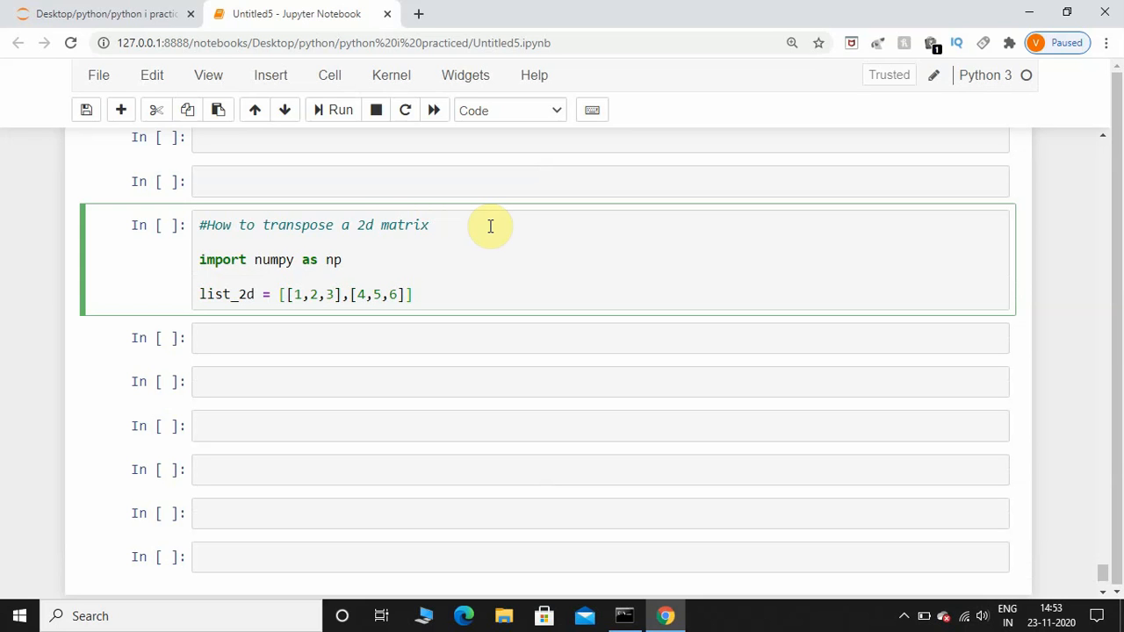
{"action": "key", "text": "enter"}
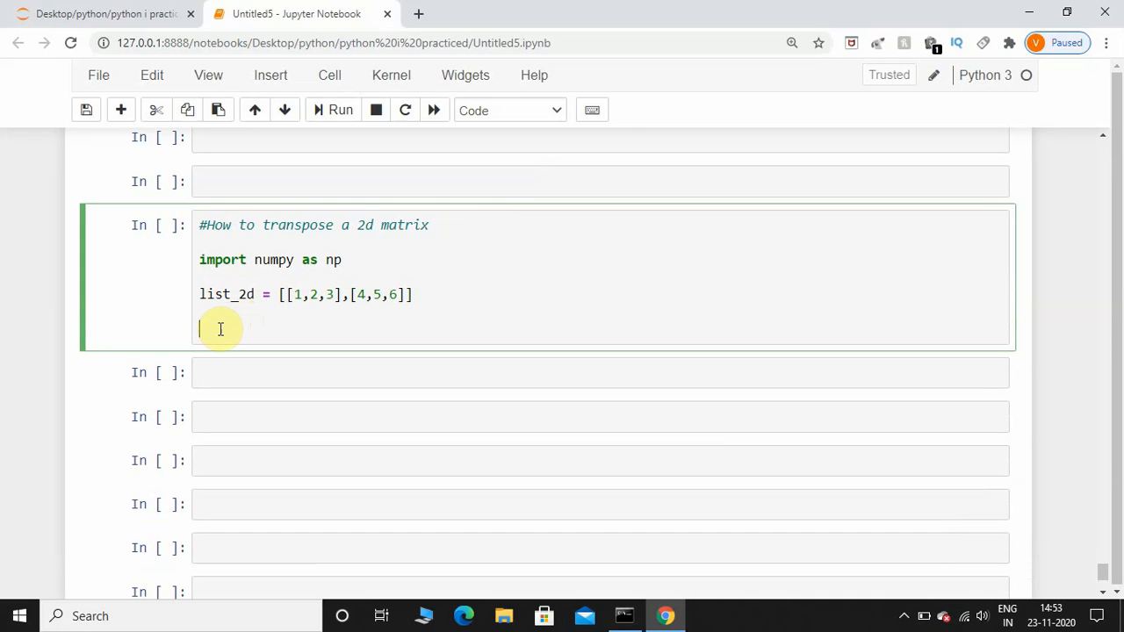
Write array_2d = np.array(list_2d) on its own line and save the notebook.
{"action": "type", "text": "a"}
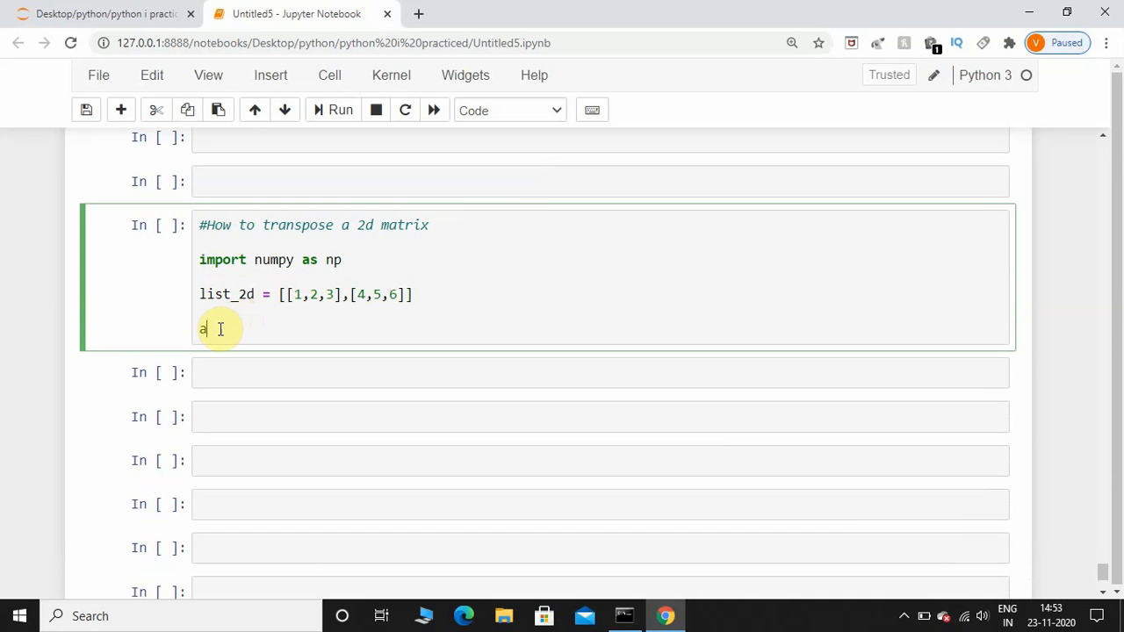
{"action": "type", "text": "rray"}
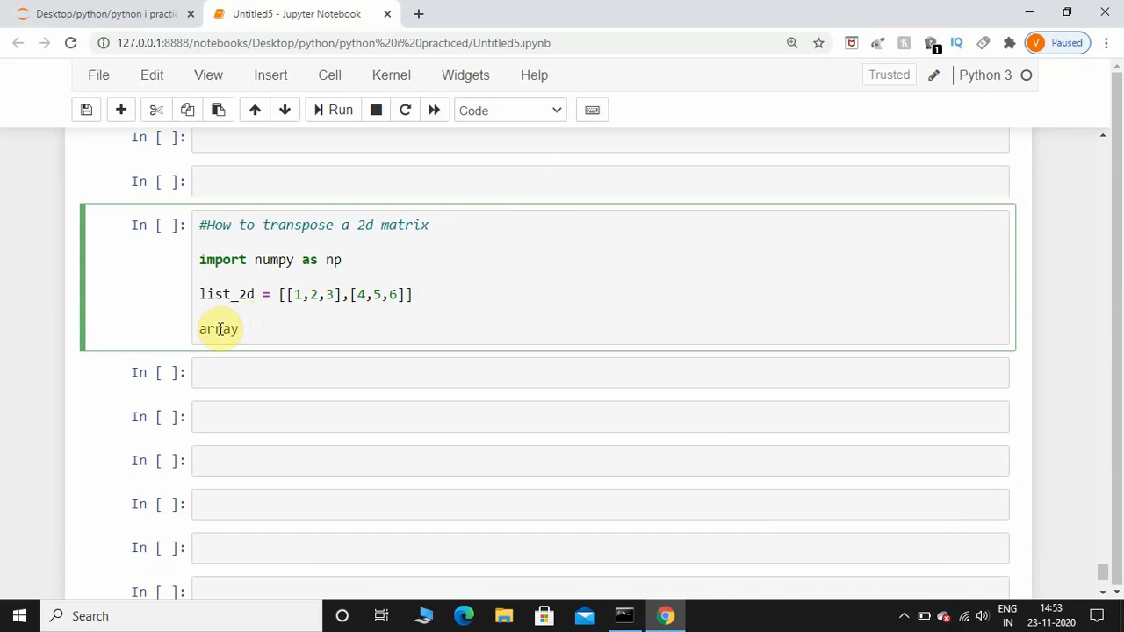
{"action": "type", "text": "_2d"}
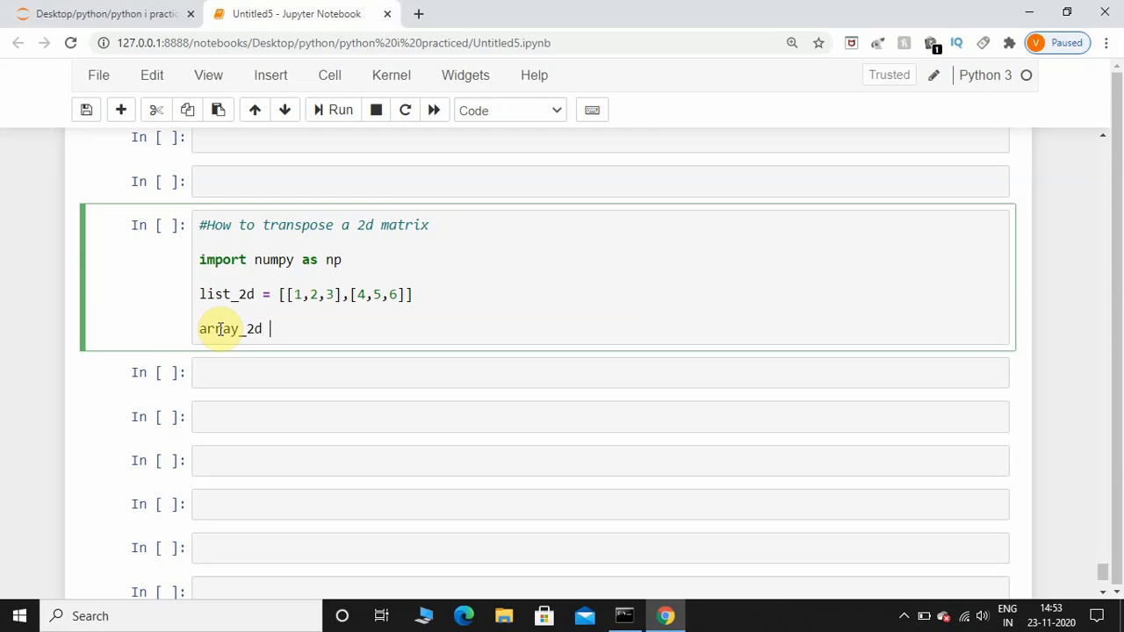
{"action": "type", "text": "= np."}
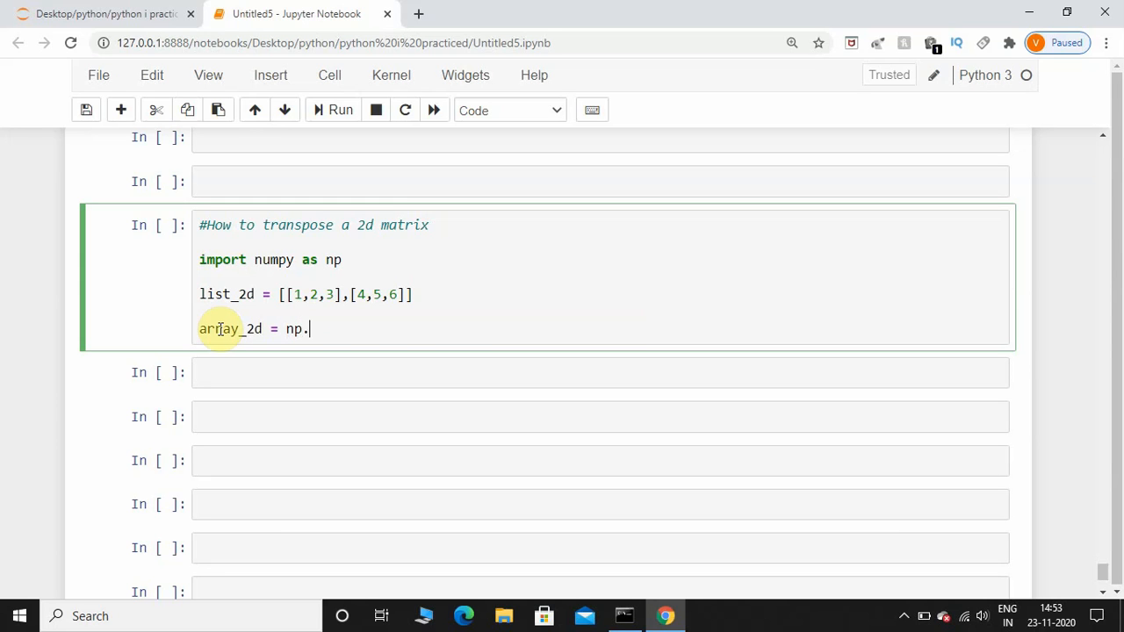
{"action": "type", "text": "array"}
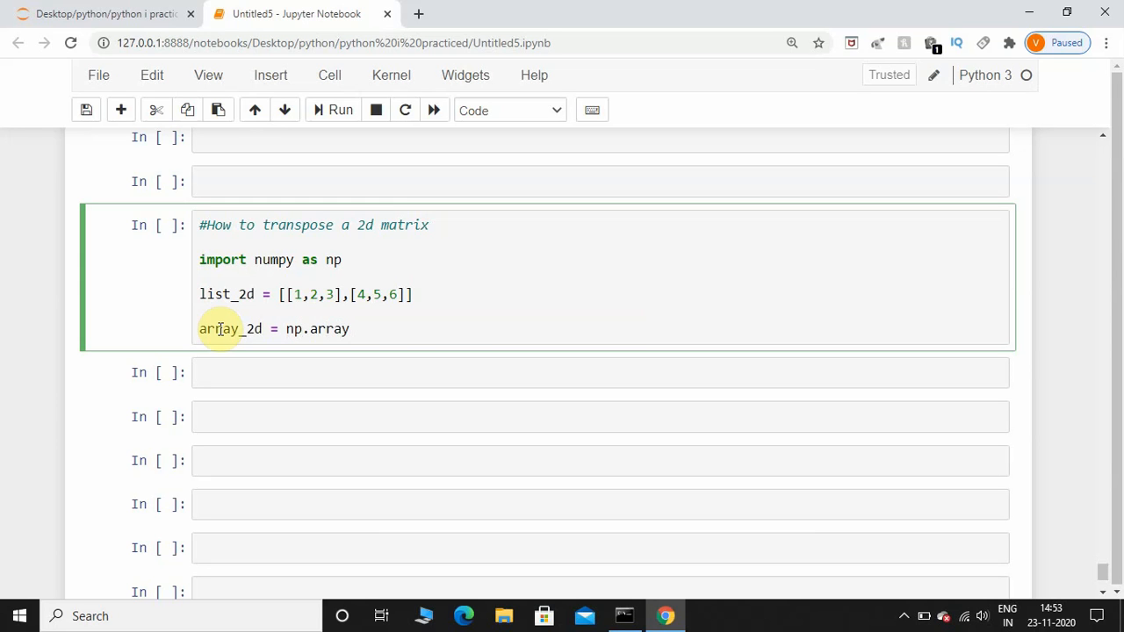
{"action": "type", "text": "()"}
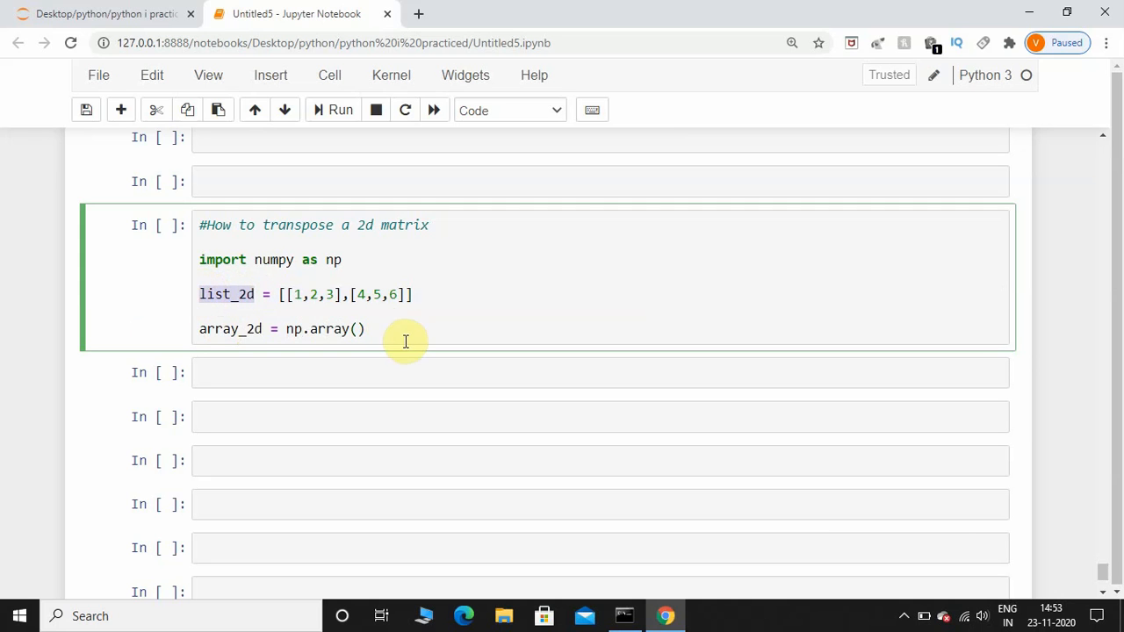
{"action": "type", "text": "list_2d"}
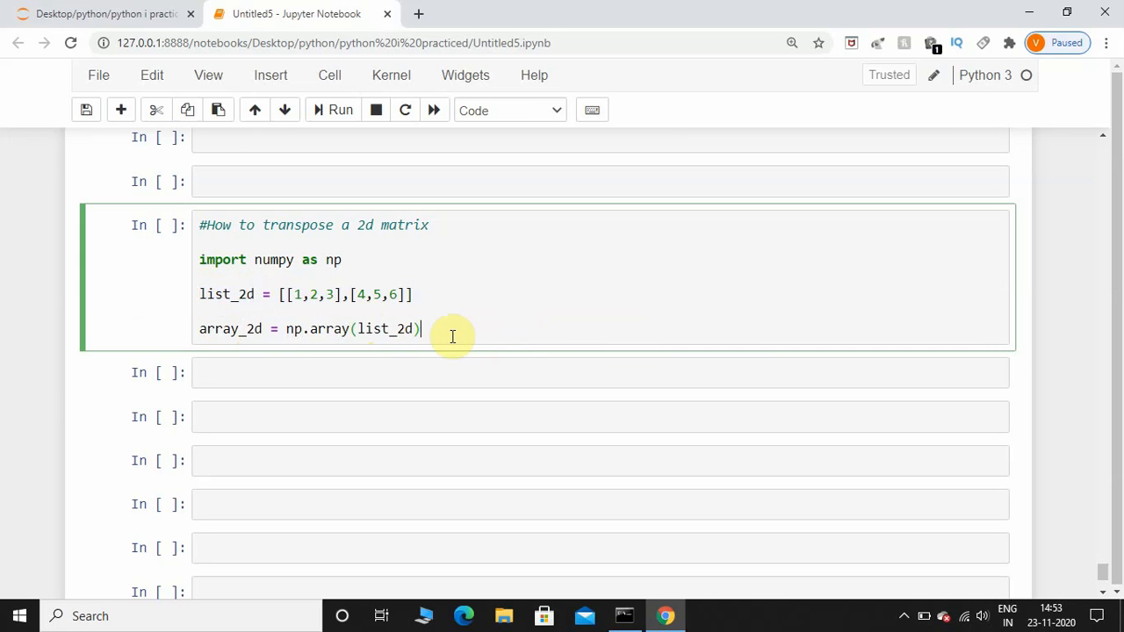
{"action": "mouse_move", "coordinate": [242, 295]}
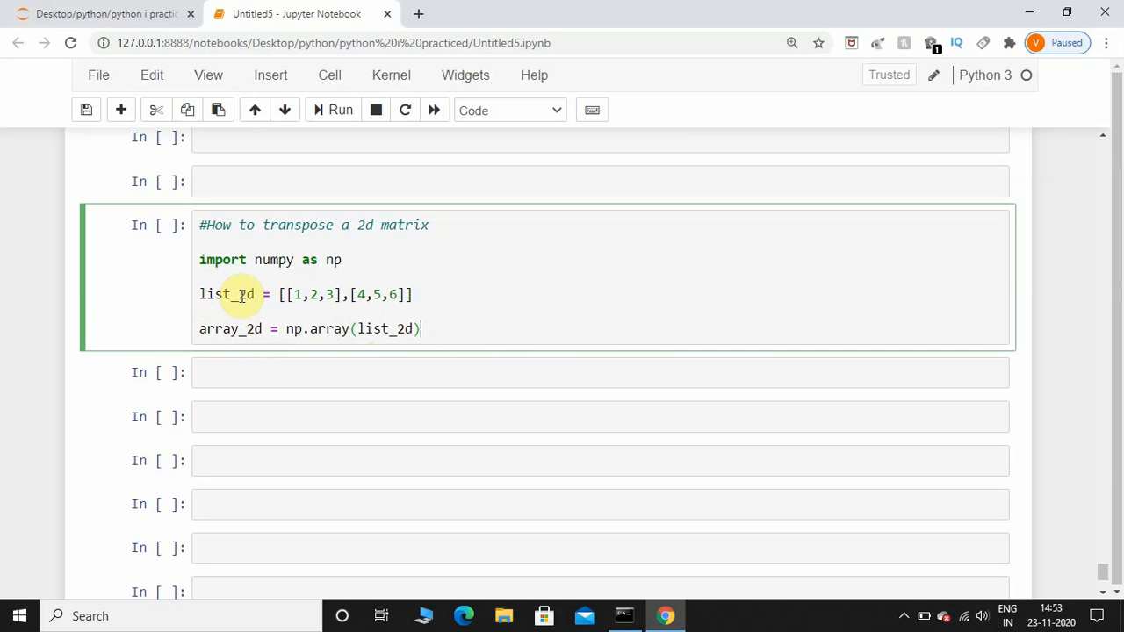
{"action": "mouse_move", "coordinate": [270, 338]}
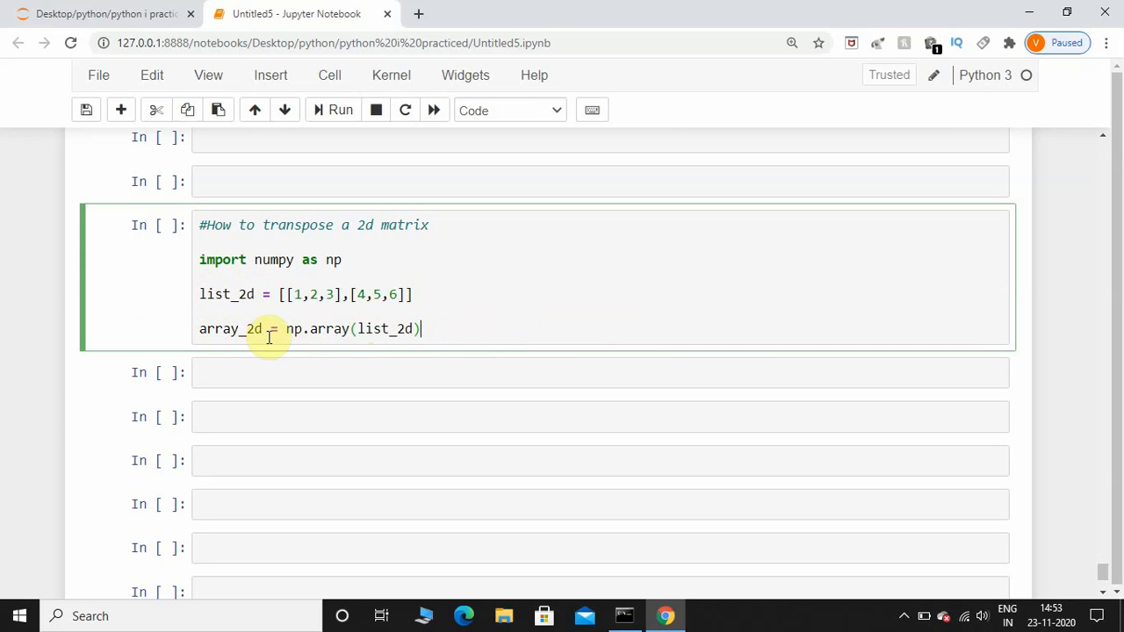
{"action": "mouse_move", "coordinate": [453, 330]}
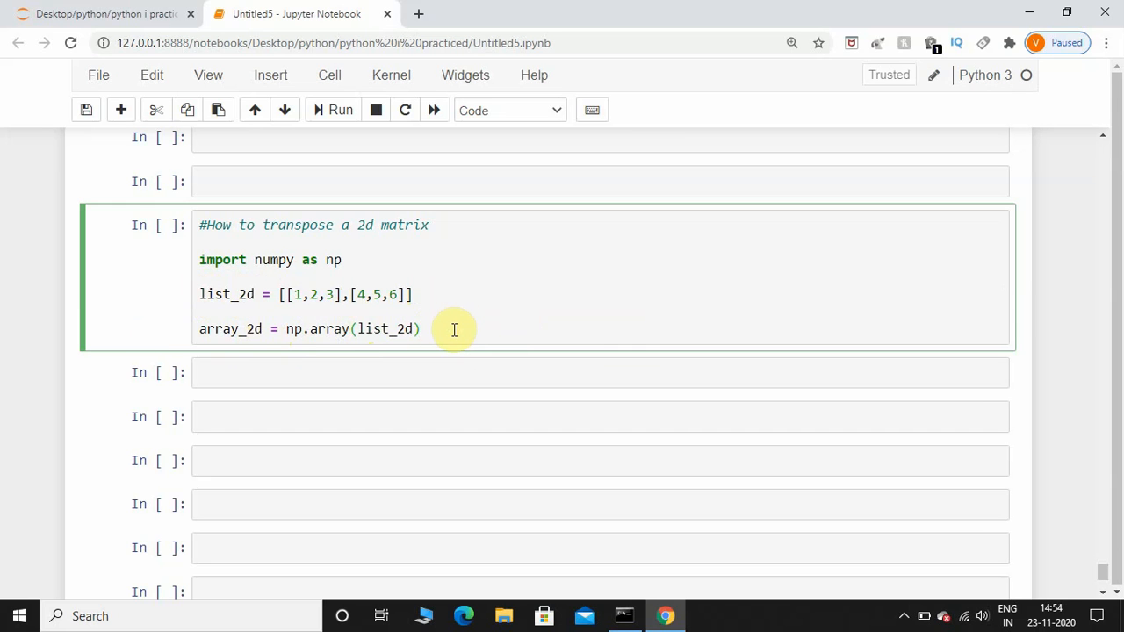
{"action": "key", "text": "enter"}
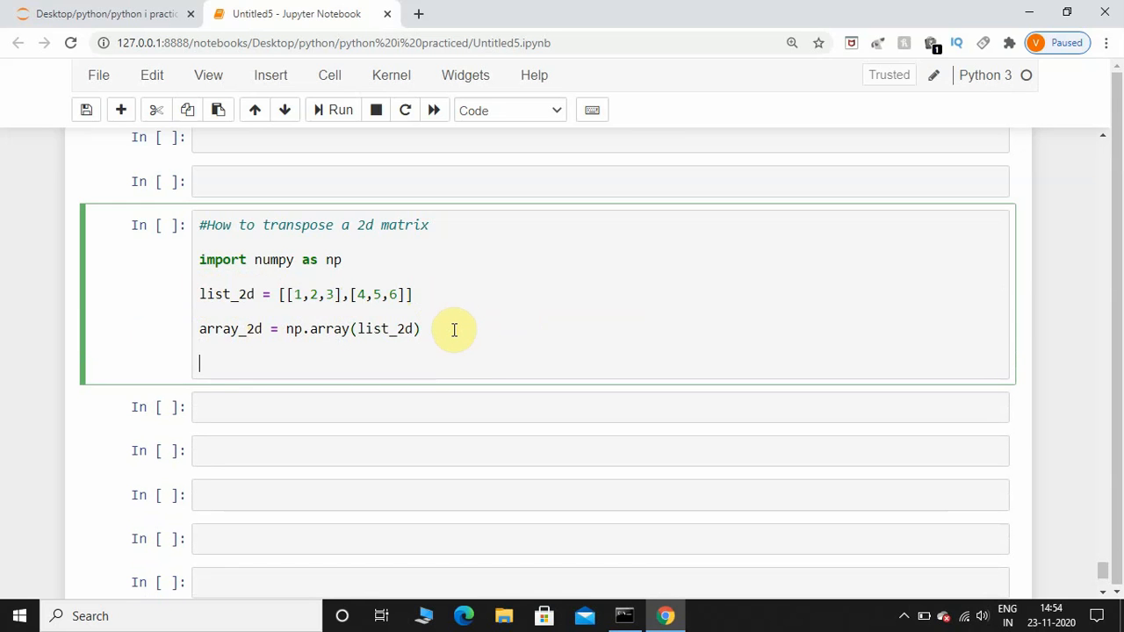
{"action": "mouse_move", "coordinate": [215, 332]}
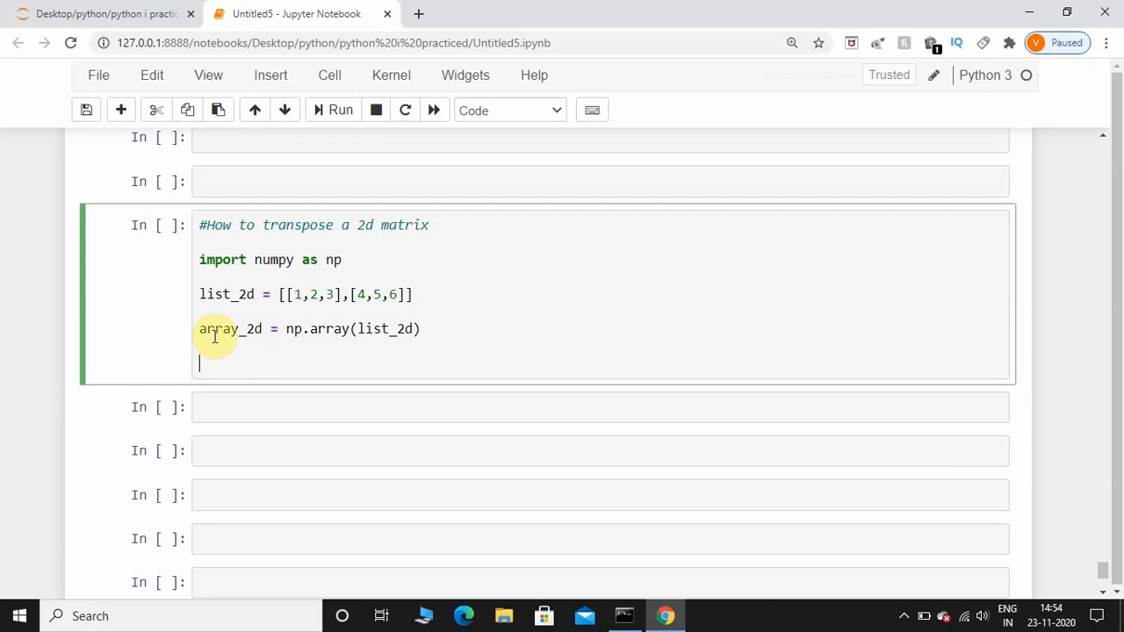
{"action": "key", "text": "ctrl+s"}
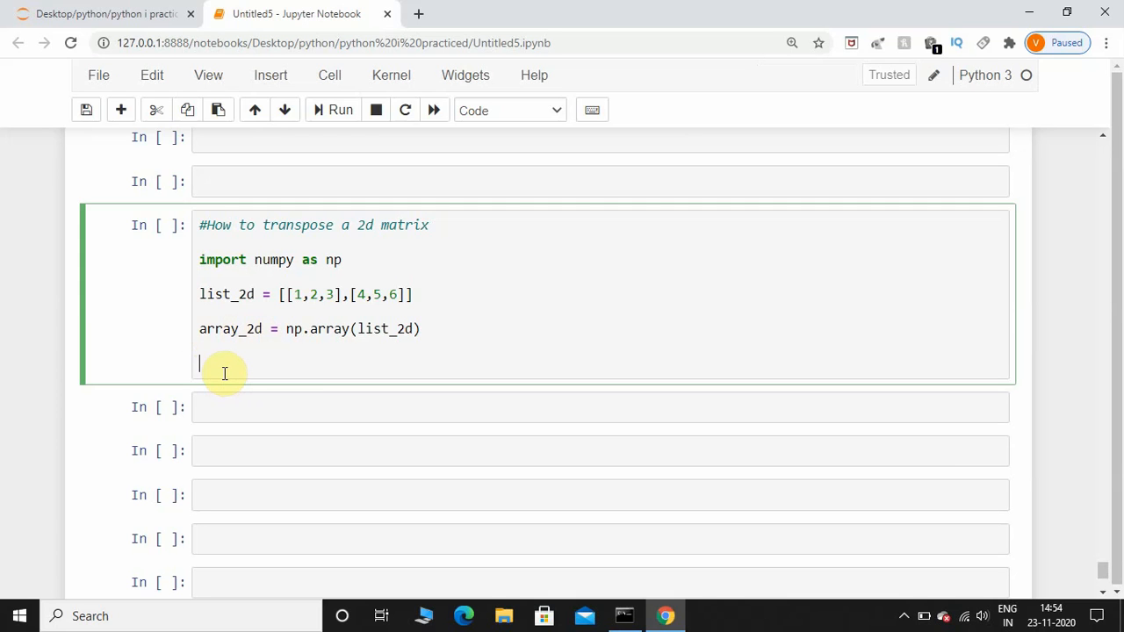
Write array_2d_t = array_2d.T, dropping the mistaken parentheses after T.
{"action": "type", "text": "array"}
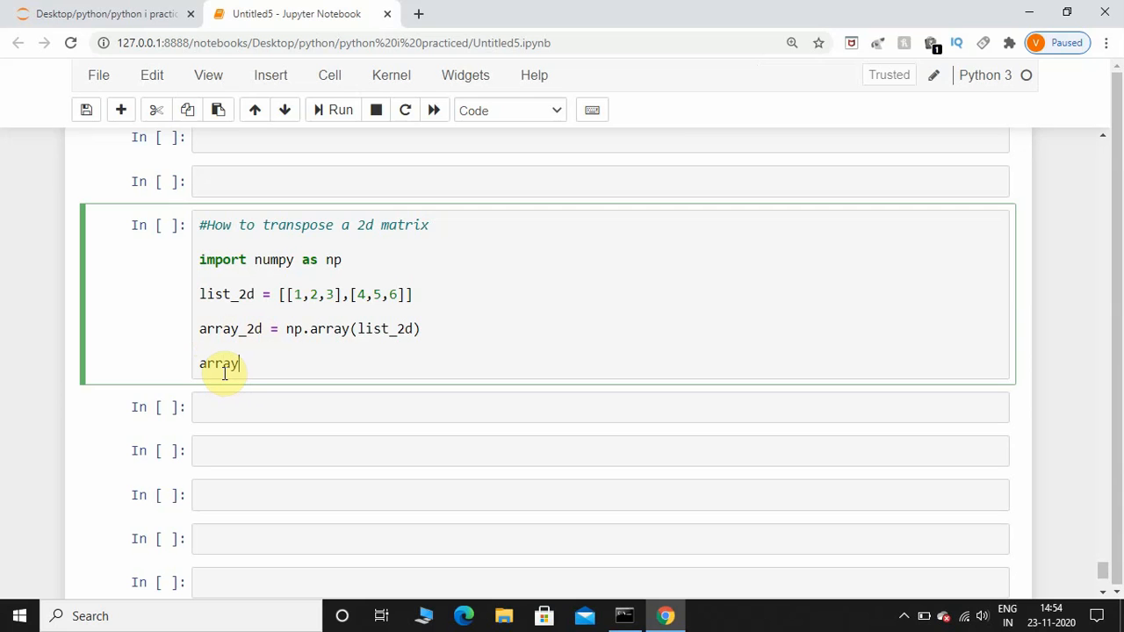
{"action": "type", "text": "_2d"}
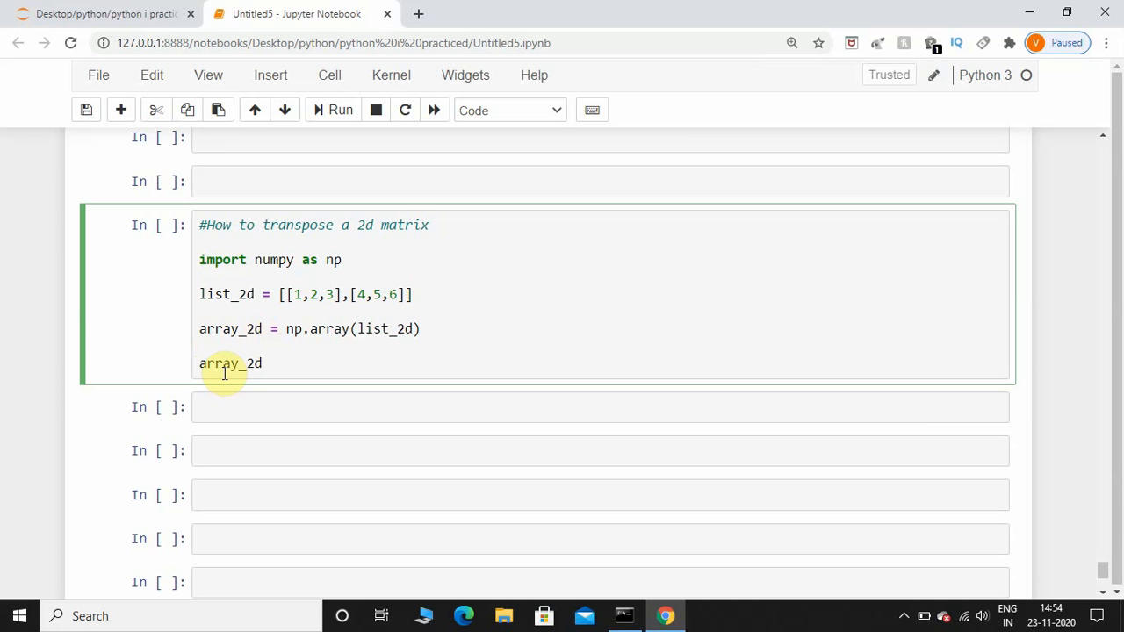
{"action": "type", "text": "_t ="}
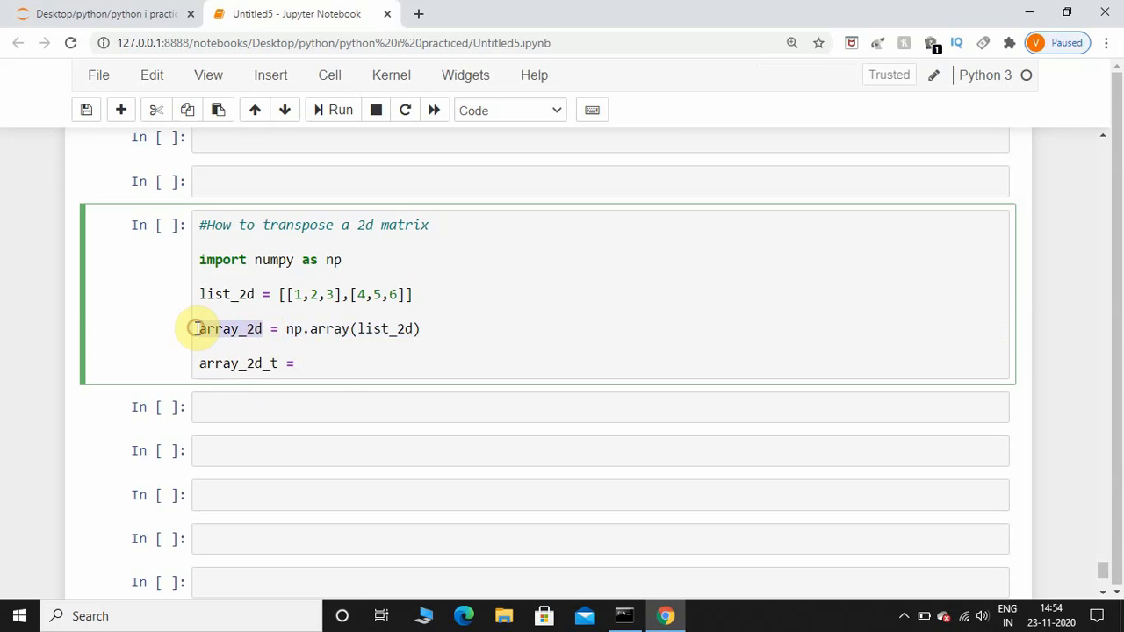
{"action": "type", "text": "array_2d"}
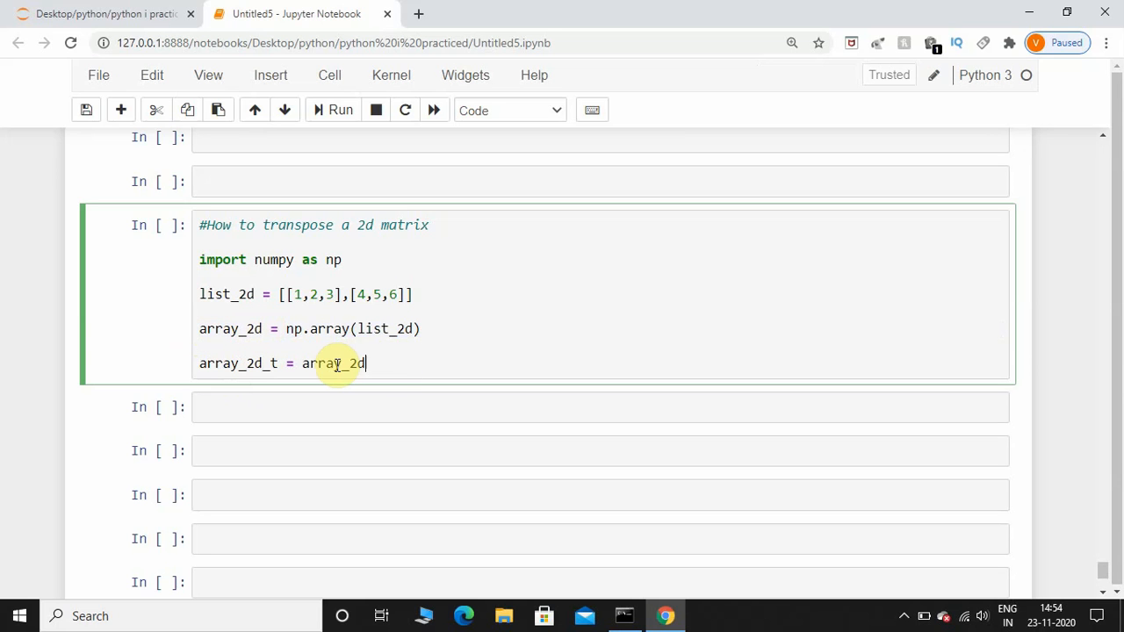
{"action": "type", "text": "."}
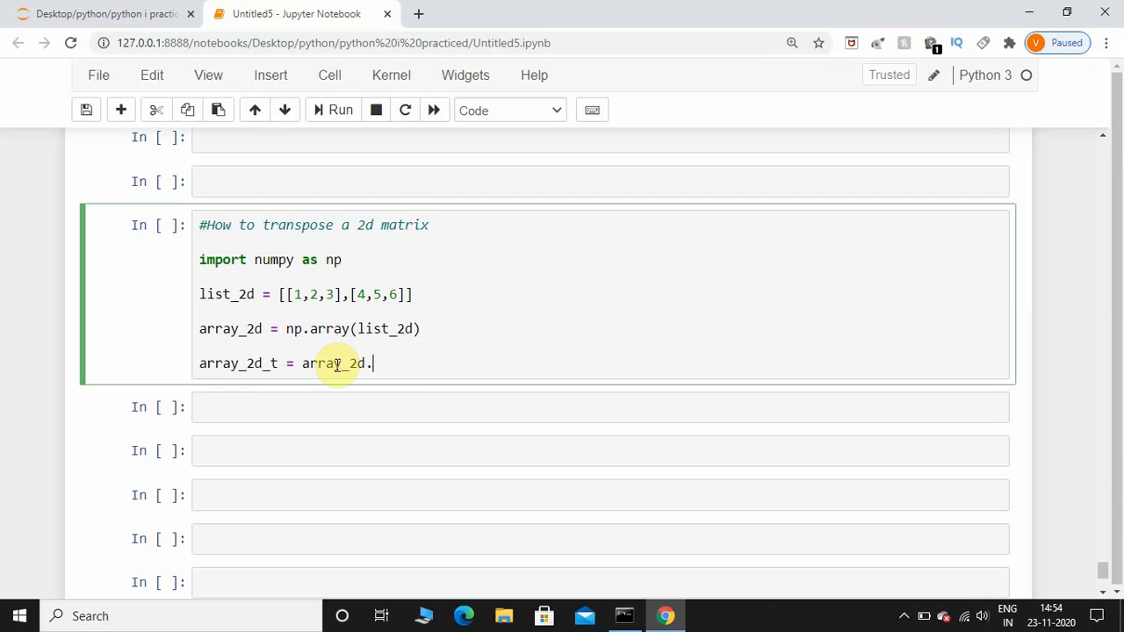
{"action": "type", "text": "T"}
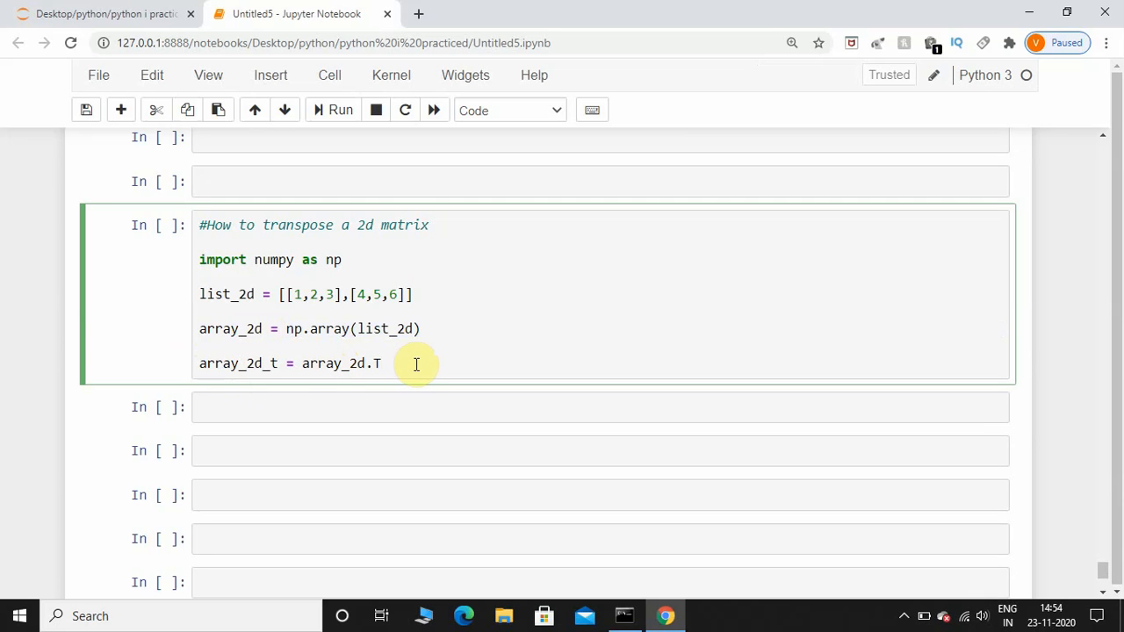
{"action": "type", "text": "()"}
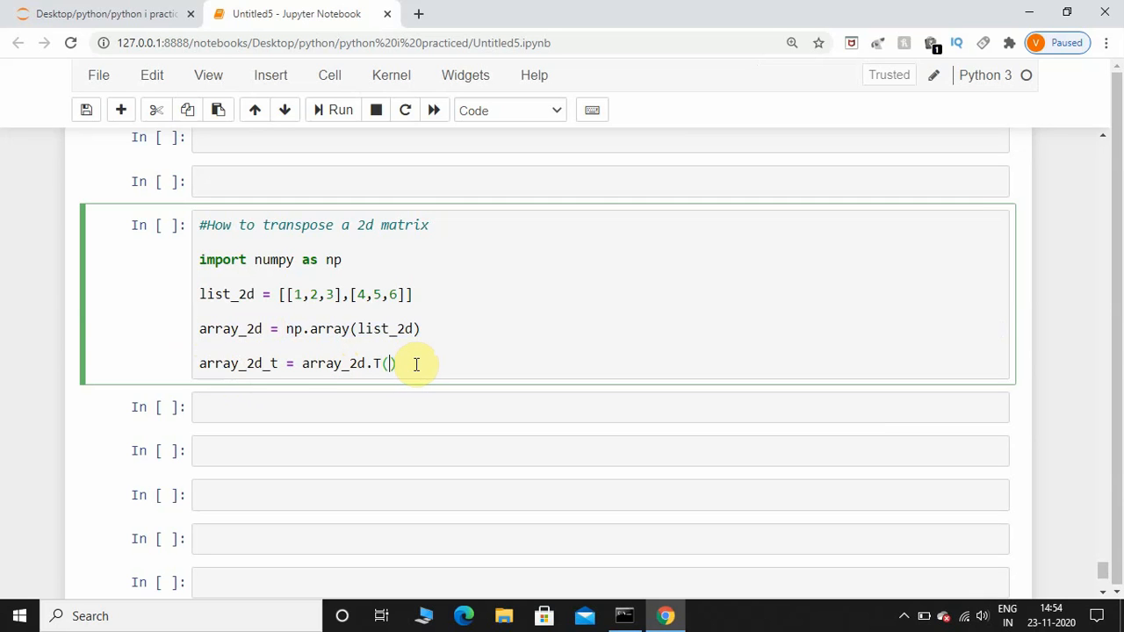
{"action": "key", "text": "Backspace"}
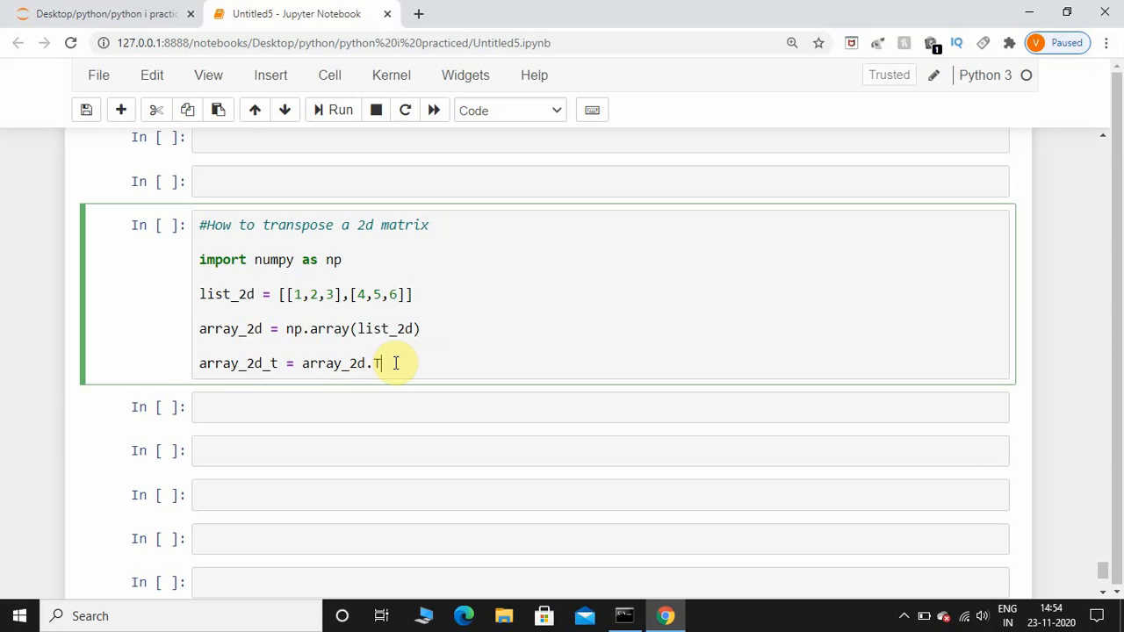
{"action": "key", "text": "Enter"}
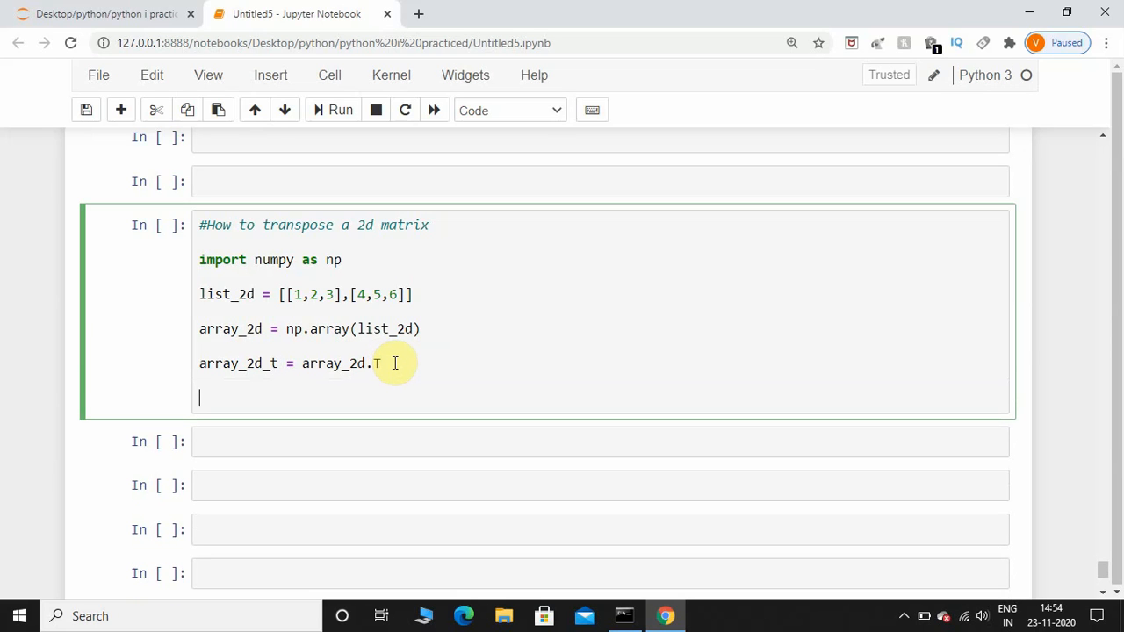
Add print(array_2d) and a print of a dotted separator string.
{"action": "type", "text": "print("}
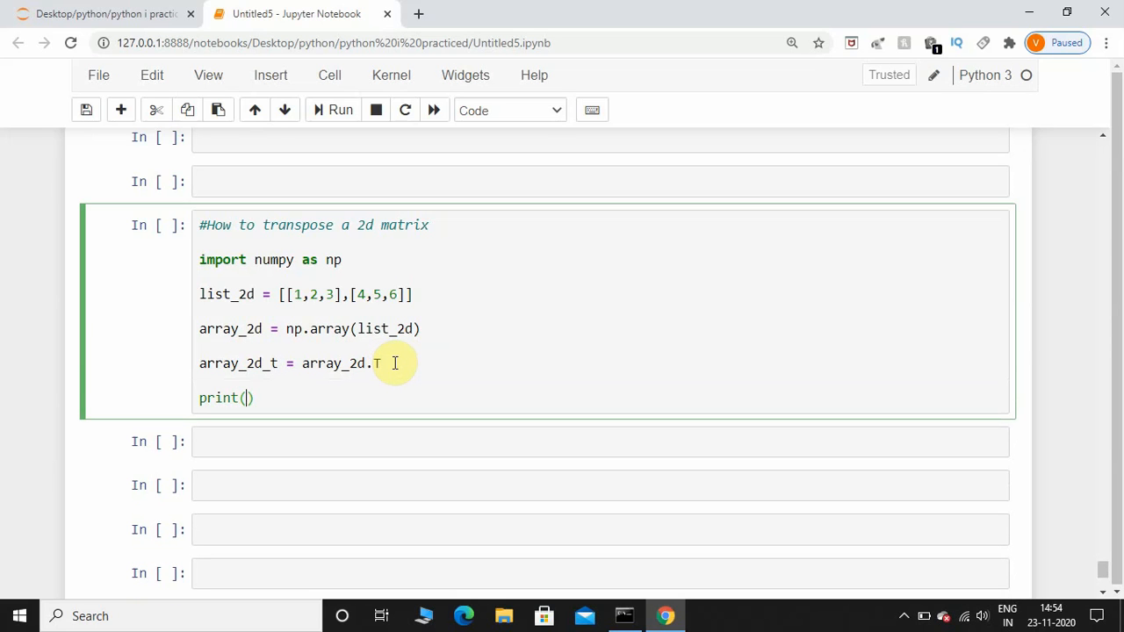
{"action": "double_click", "coordinate": [230, 328]}
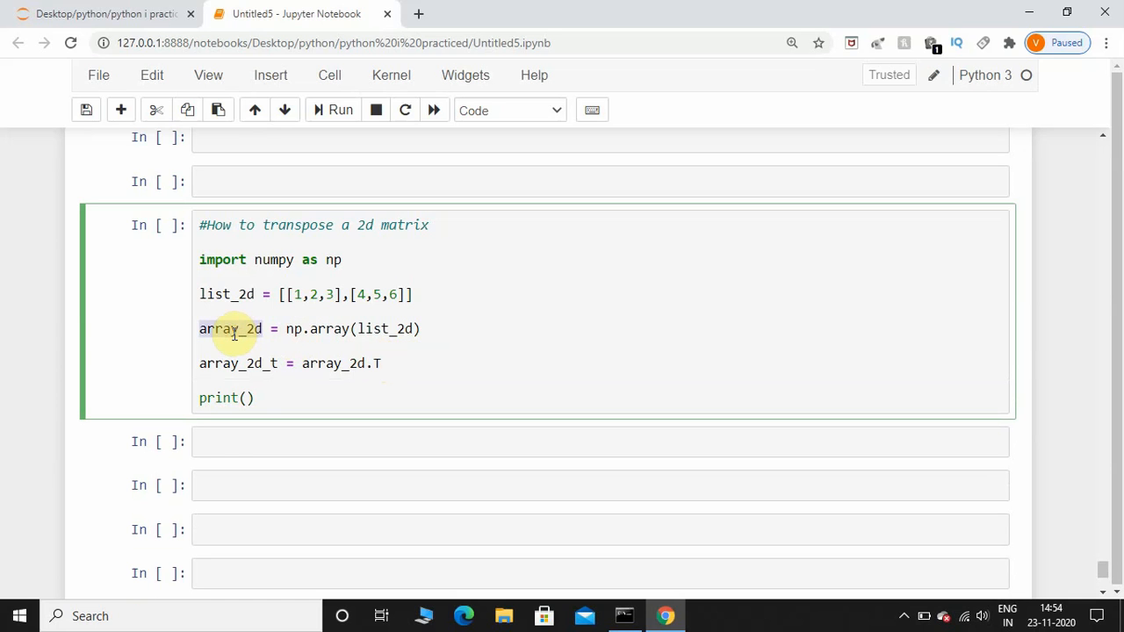
{"action": "left_click", "coordinate": [249, 397]}
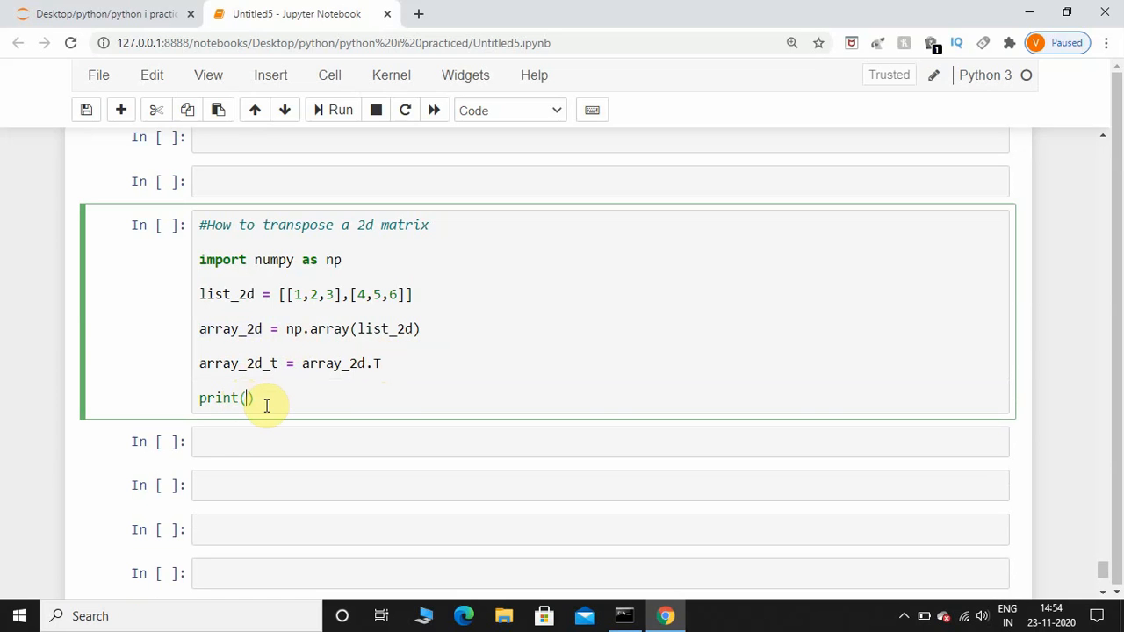
{"action": "type", "text": "array_2d"}
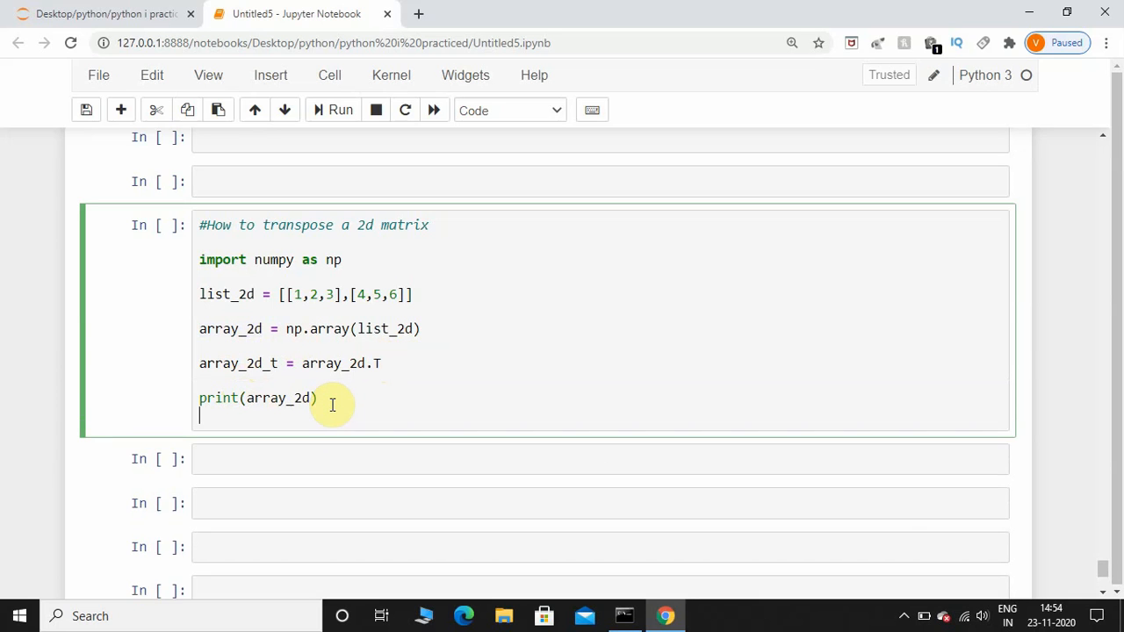
{"action": "type", "text": "print"}
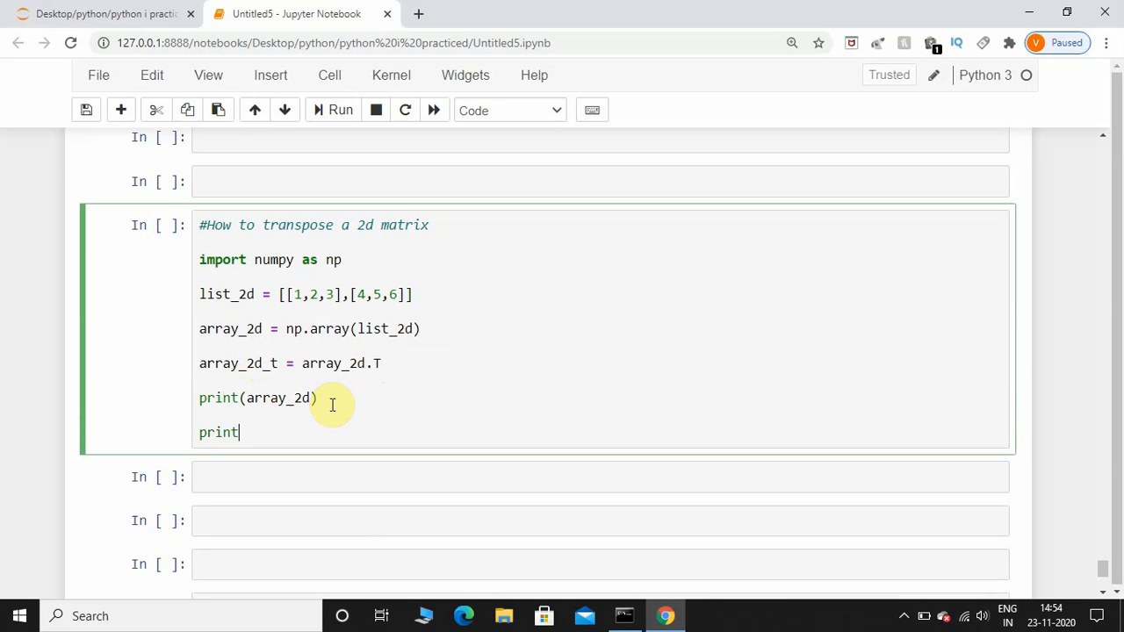
{"action": "type", "text": "(\".\")"}
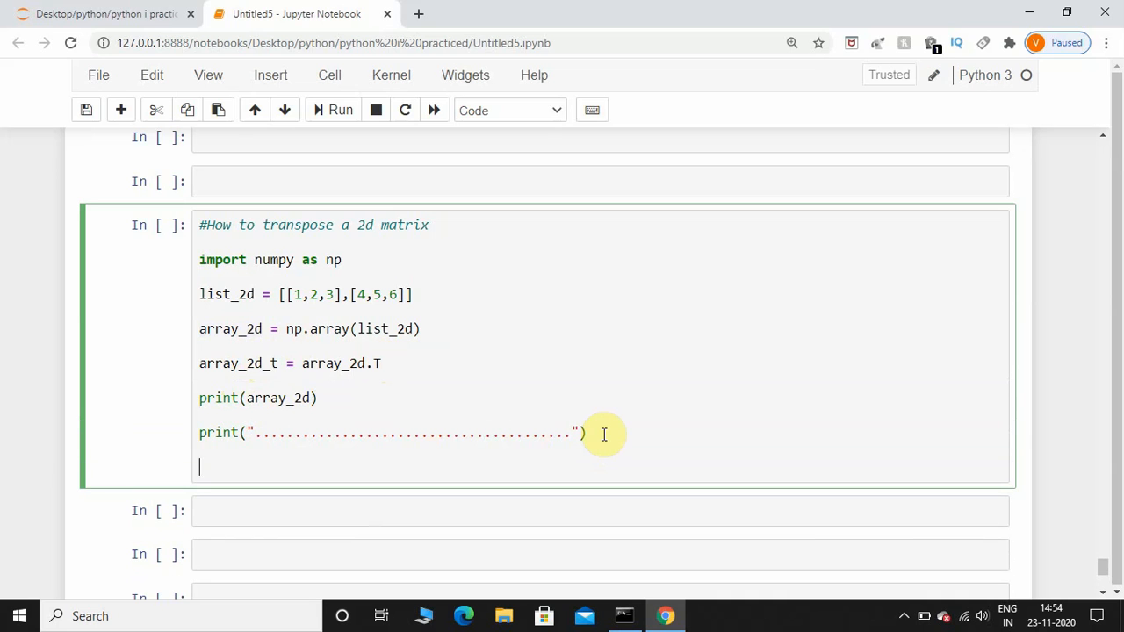
{"action": "mouse_move", "coordinate": [237, 499]}
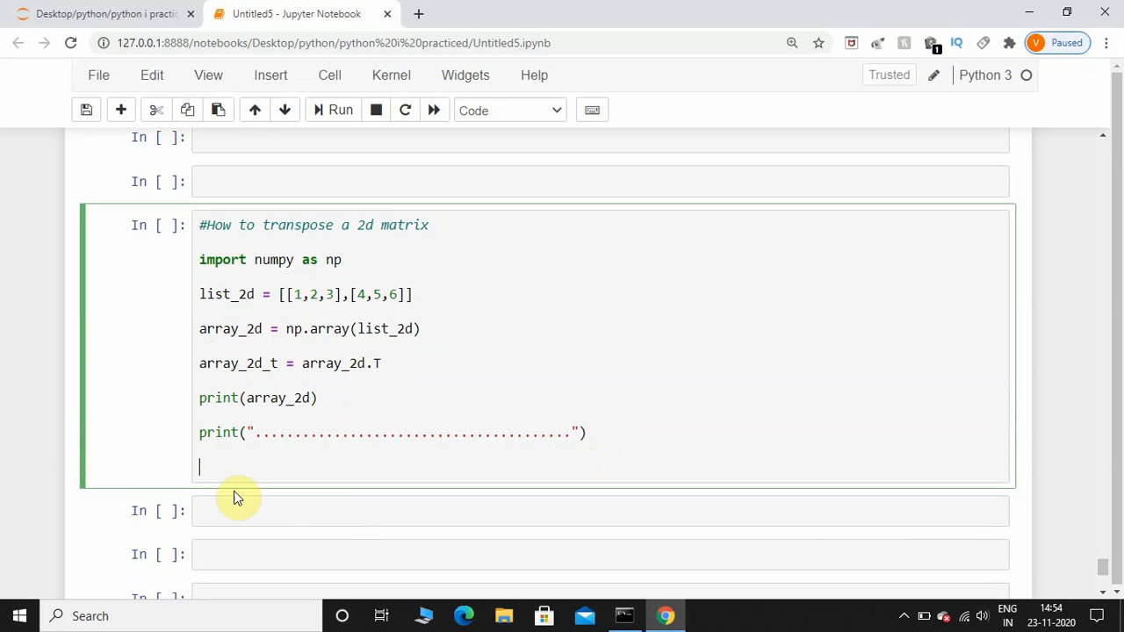
Add print(array_2d_t) to show the transposed array.
{"action": "type", "text": "print"}
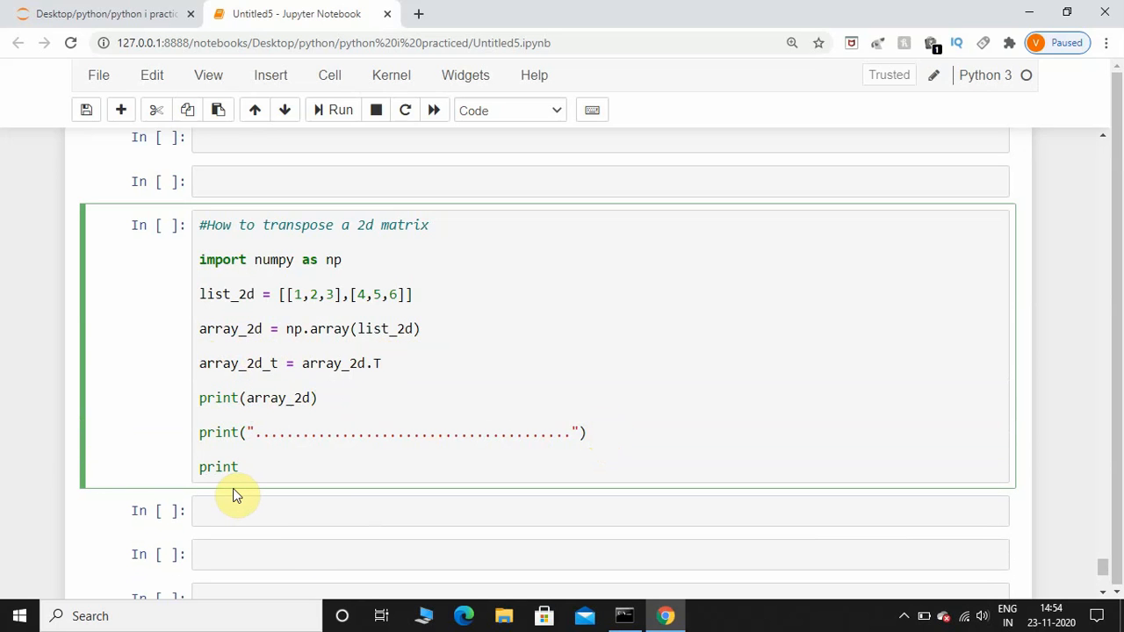
{"action": "type", "text": "()"}
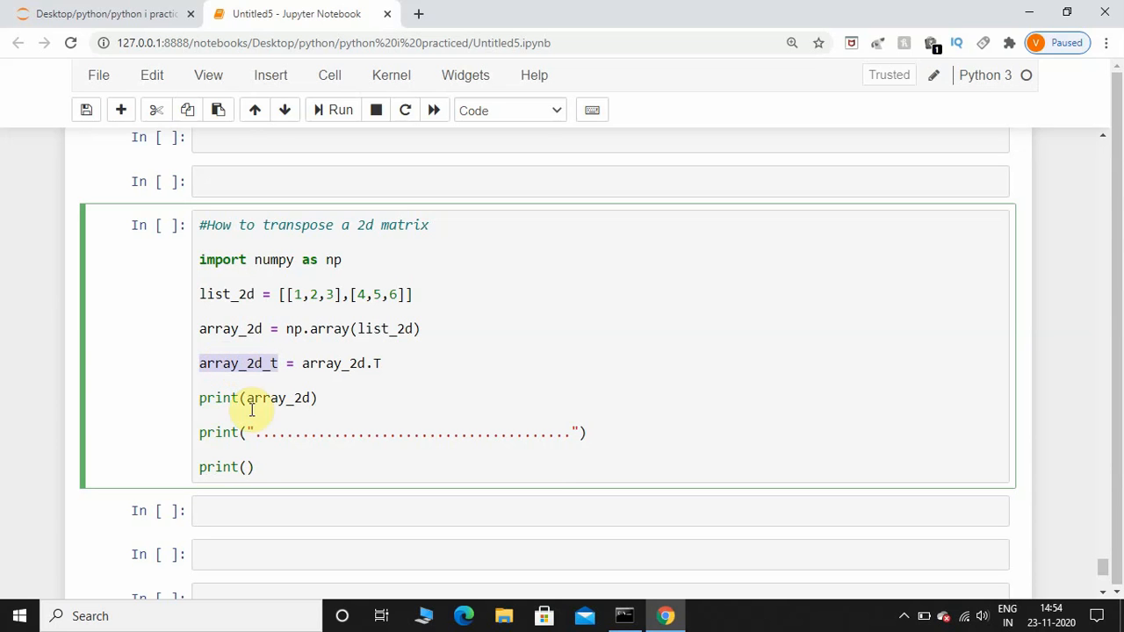
{"action": "type", "text": "array_2d_t"}
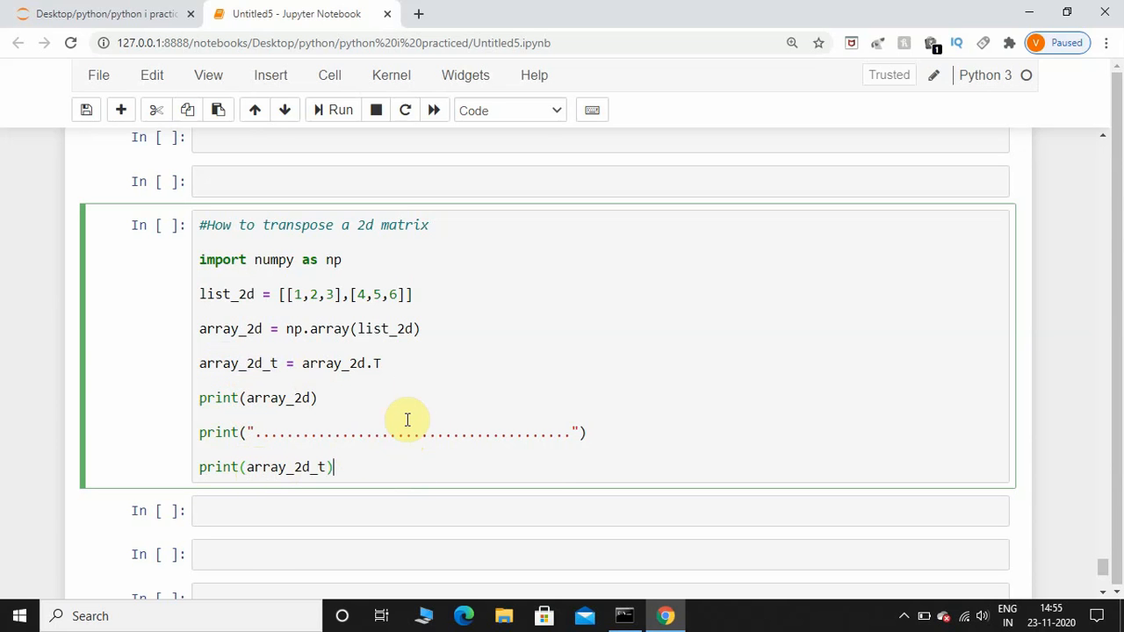
{"action": "mouse_move", "coordinate": [430, 413]}
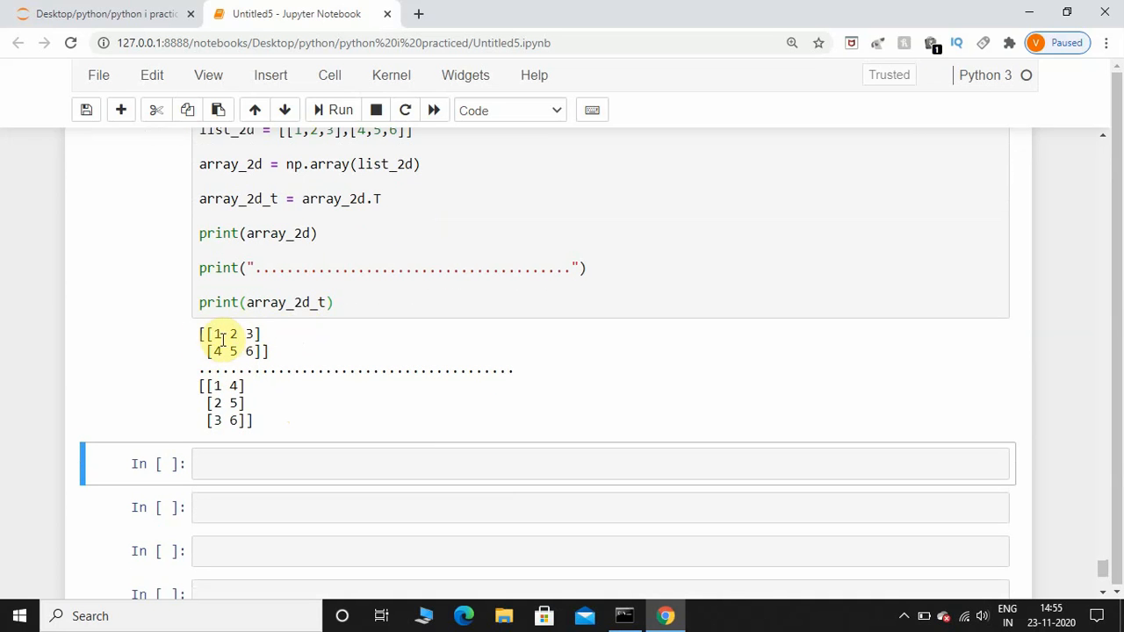
Run the cell to print the 2x3 array, the dotted line and its 3x2 transpose.
{"action": "double_click", "coordinate": [232, 333]}
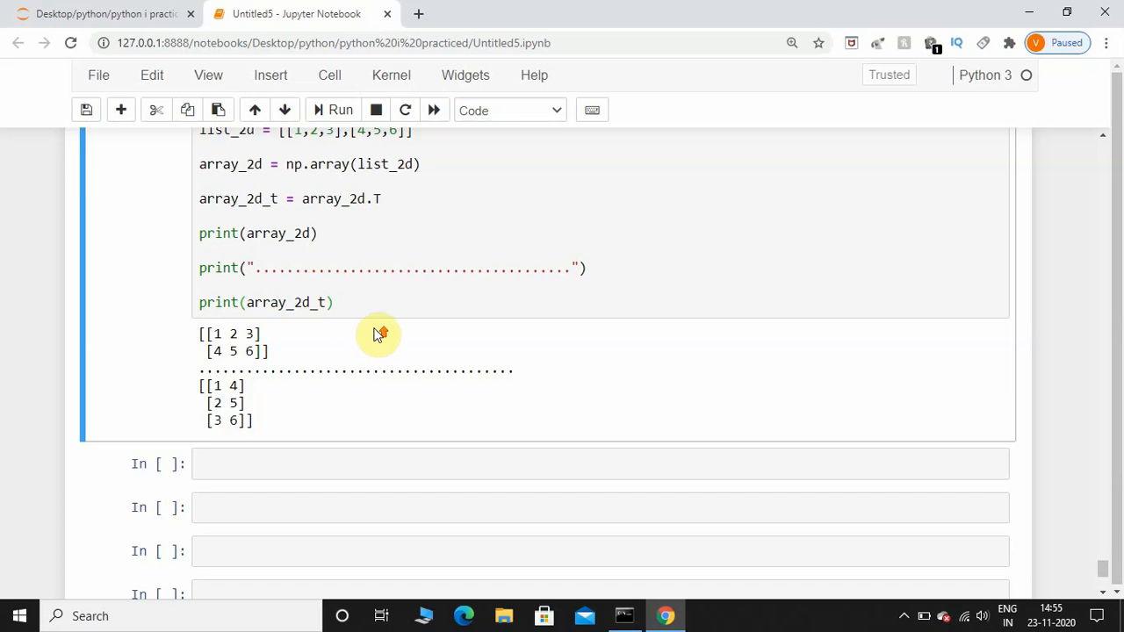
Add a third row [7,8,9] to list_2d and rerun to print the 3x3 array and its transpose.
{"action": "scroll", "scroll_direction": "down", "scroll_amount": 3}
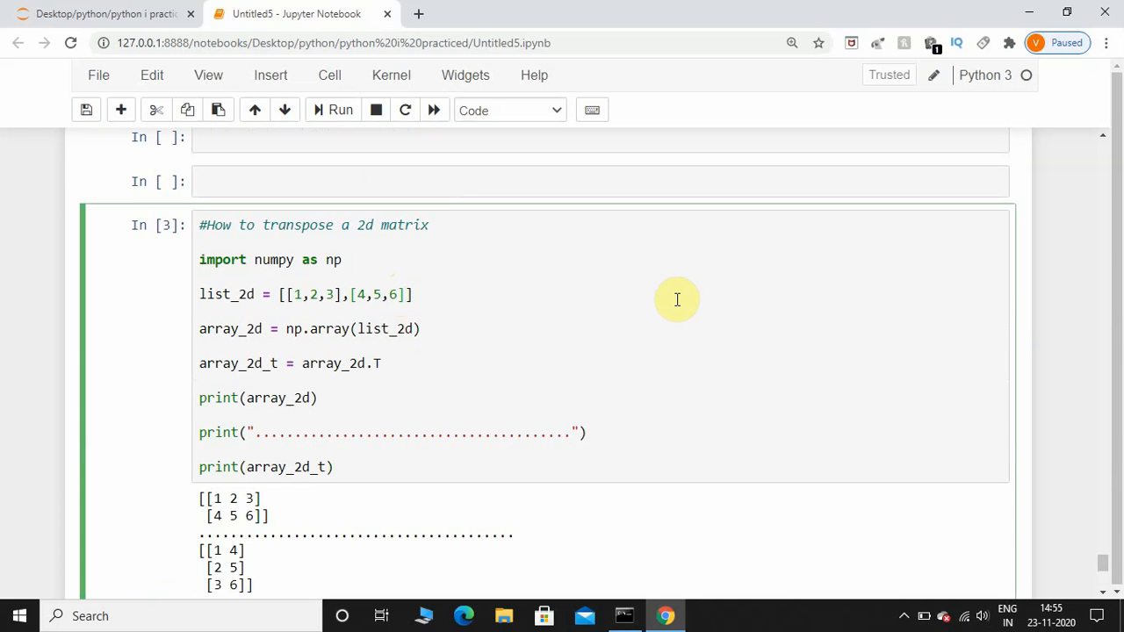
{"action": "type", "text": ",[]"}
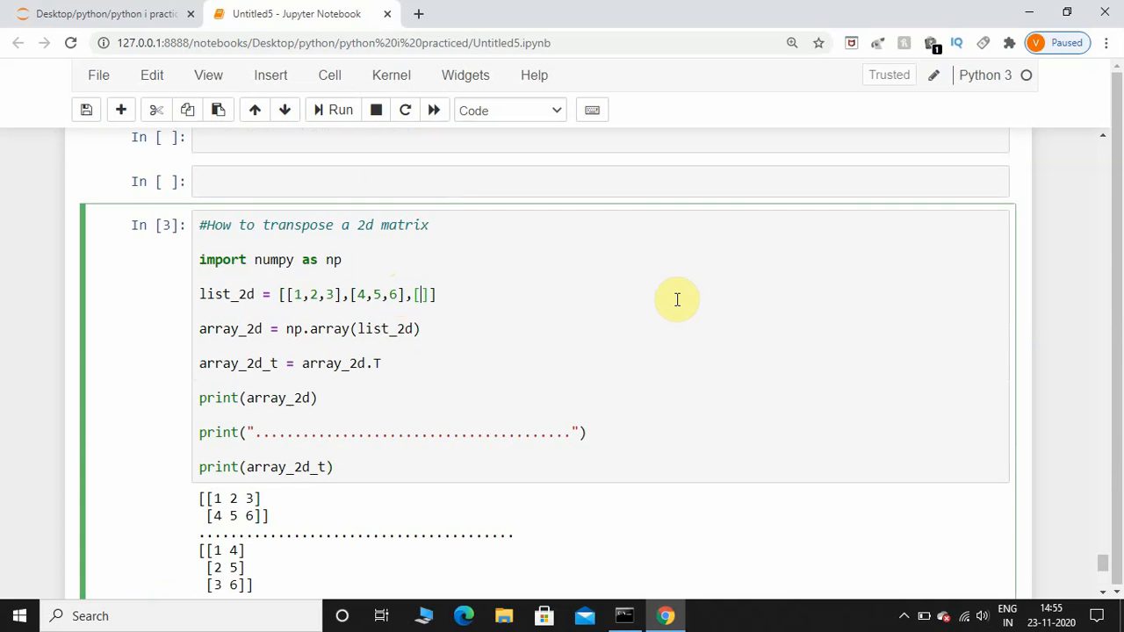
{"action": "type", "text": "7,8,9"}
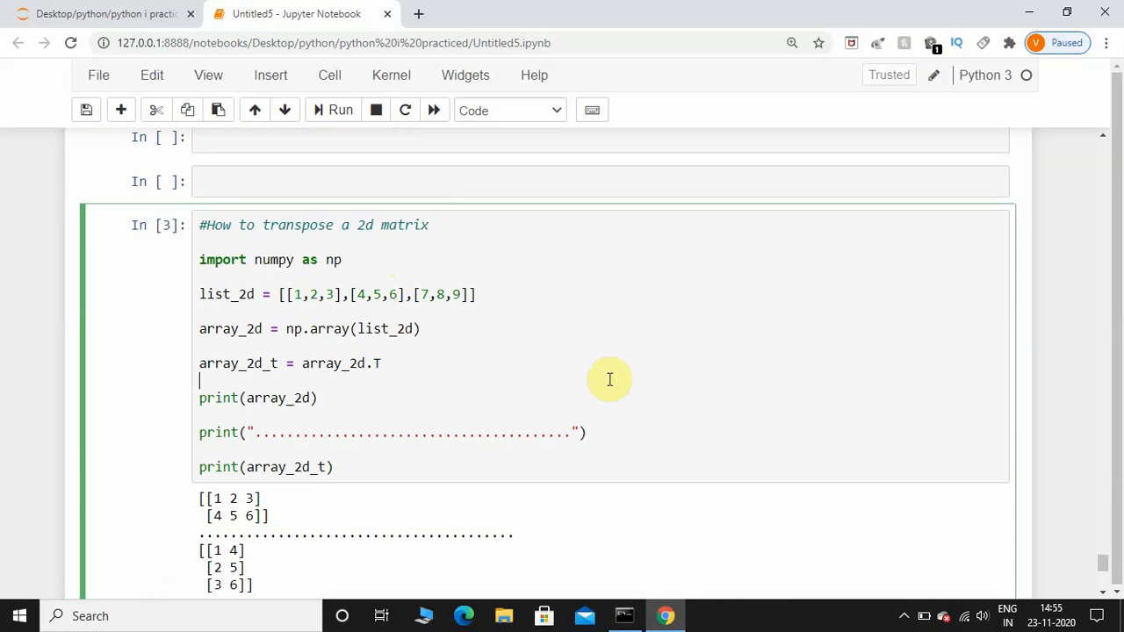
{"action": "left_click", "coordinate": [337, 109]}
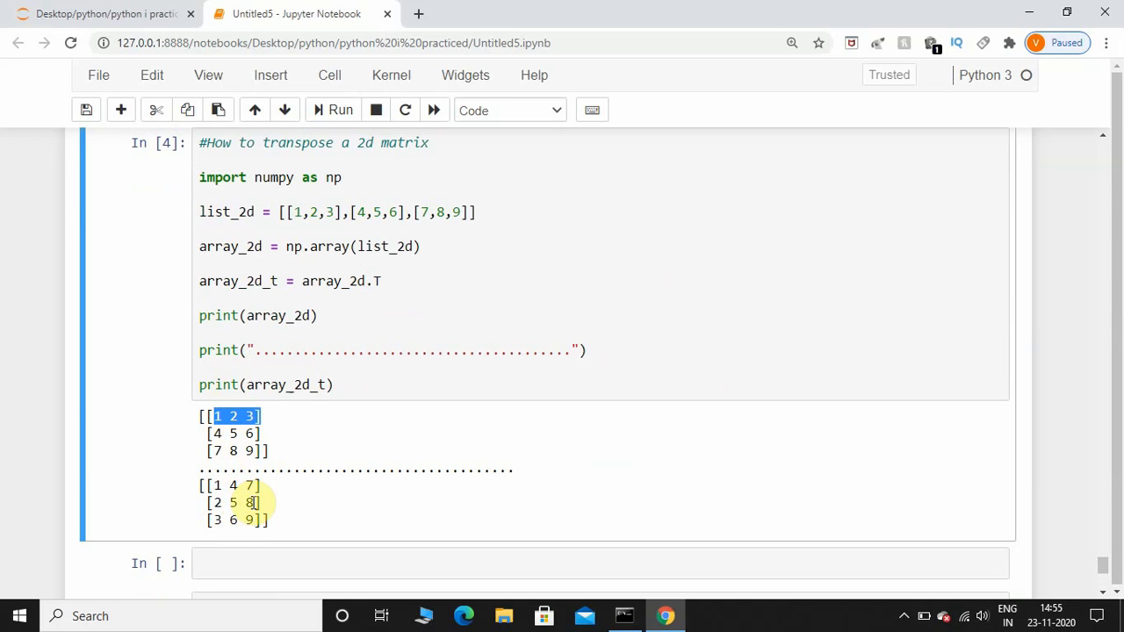
{"action": "scroll", "scroll_direction": "down", "scroll_amount": 3}
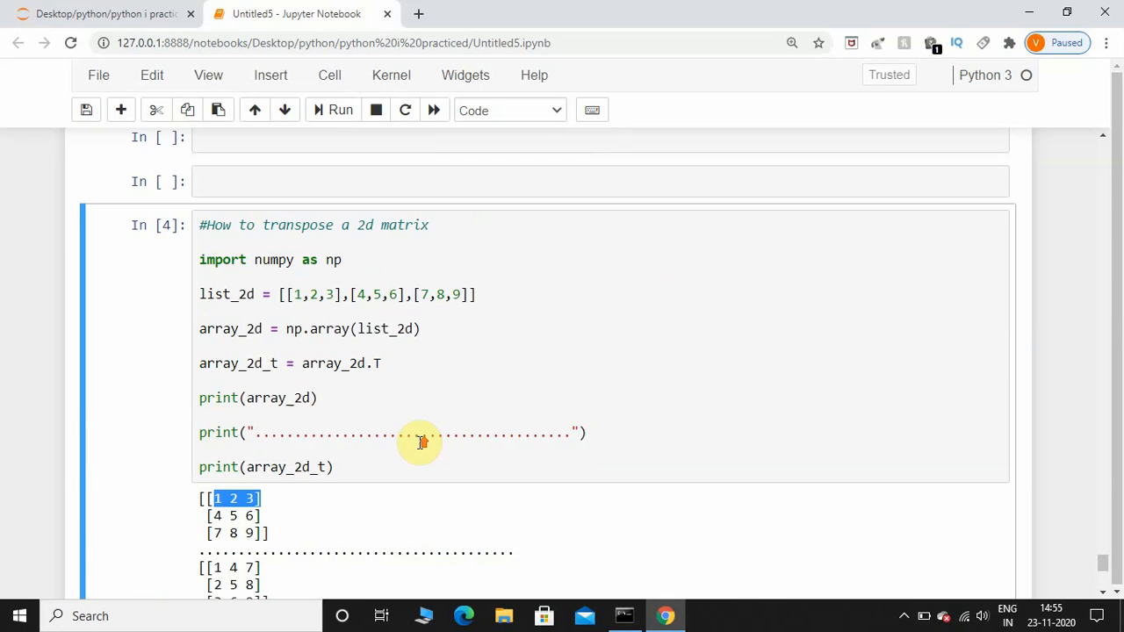
{"action": "mouse_move", "coordinate": [748, 411]}
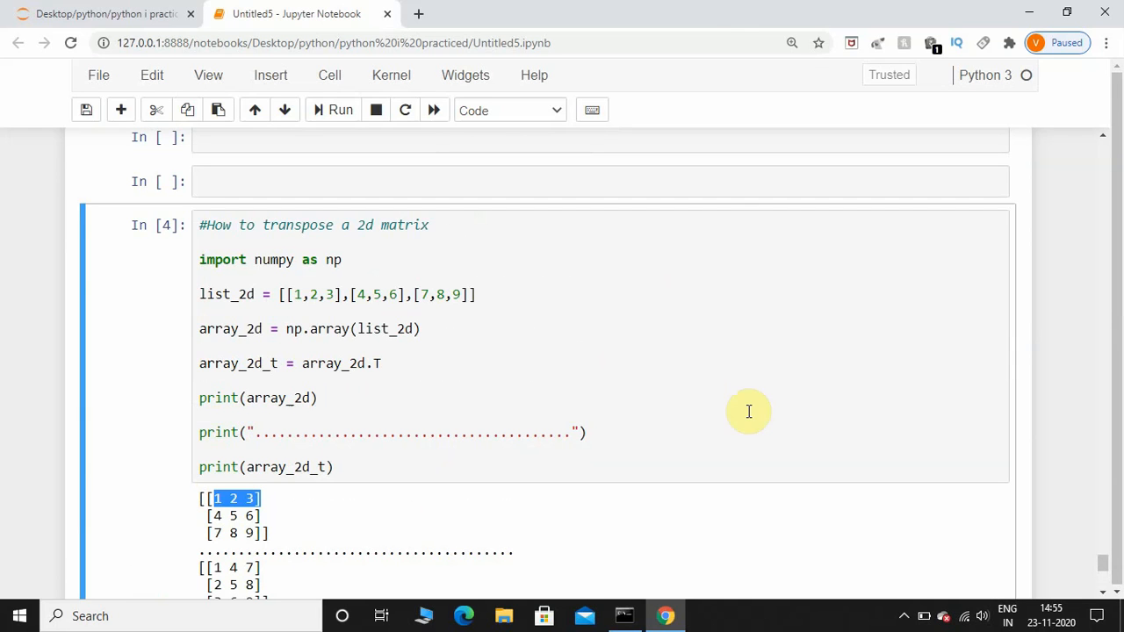
{"action": "mouse_move", "coordinate": [613, 351]}
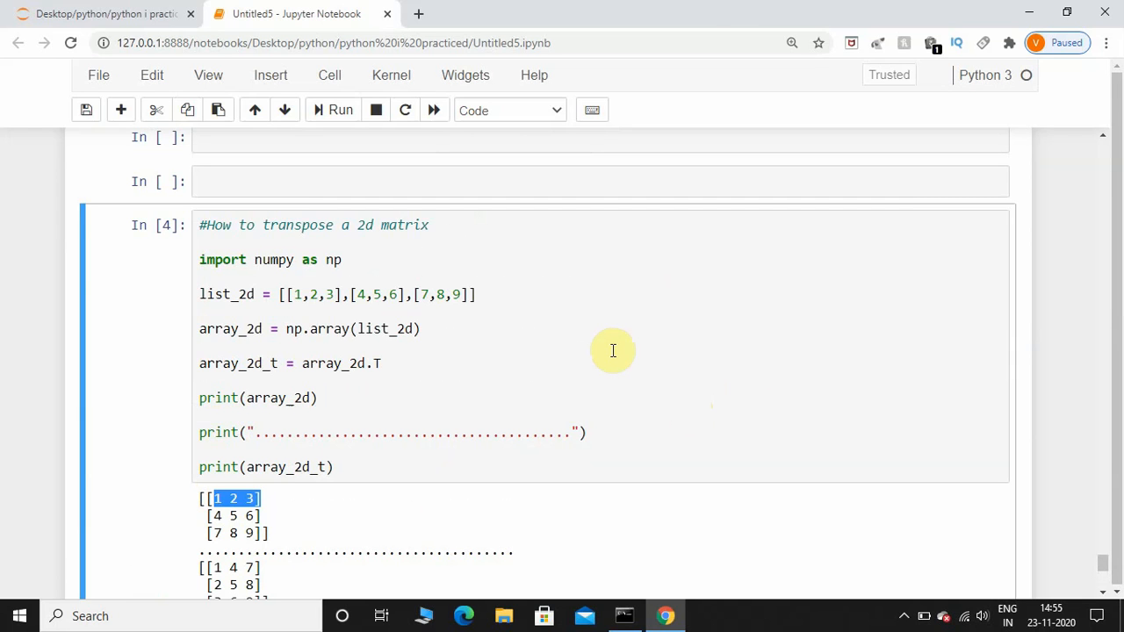
{"action": "mouse_move", "coordinate": [590, 351]}
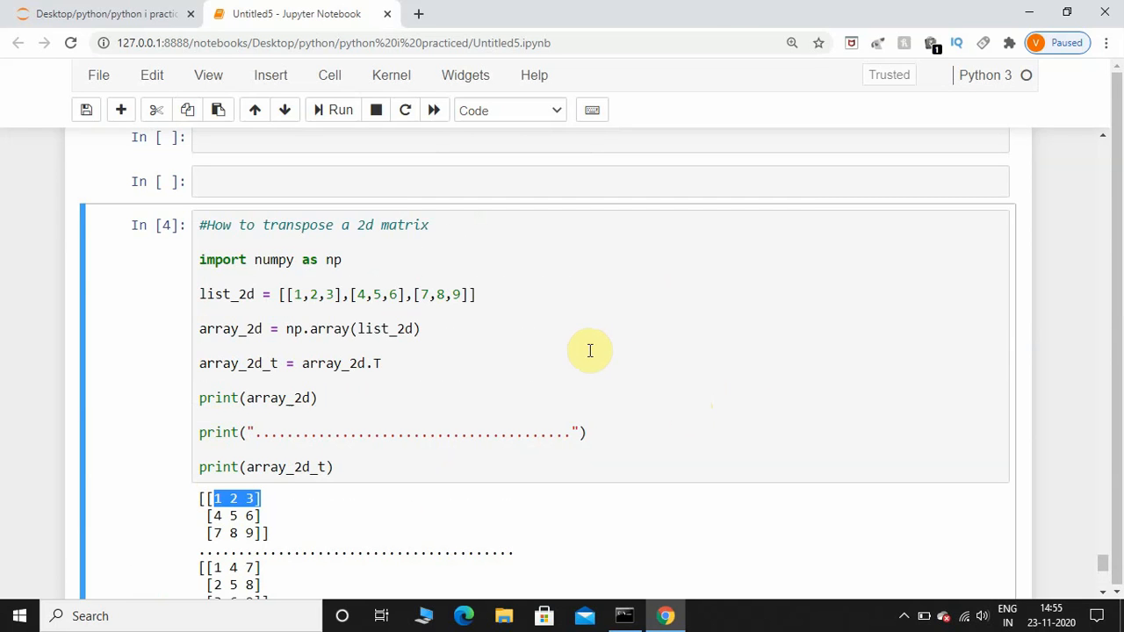